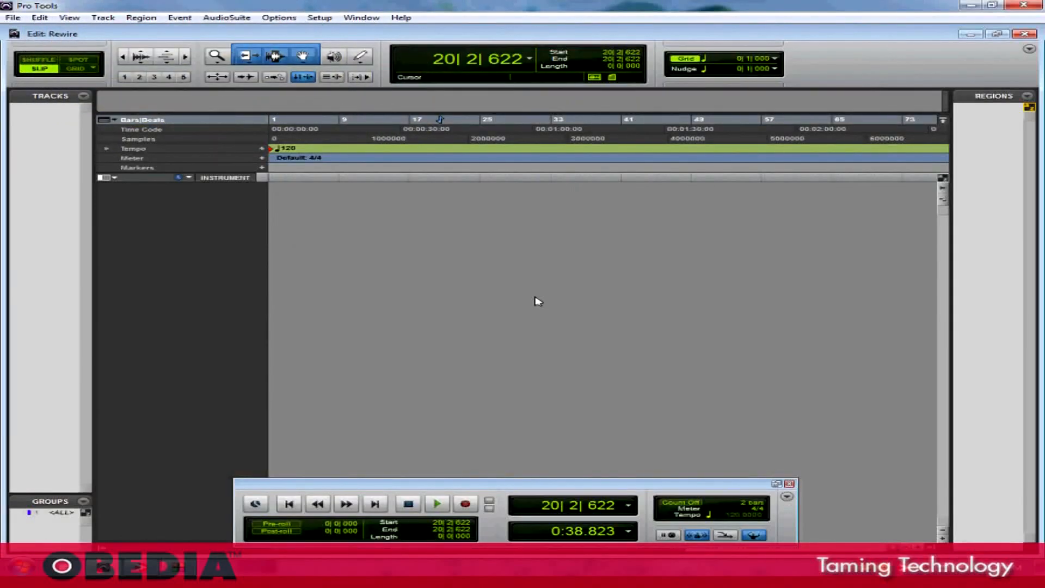
pyautogui.moveTo(560, 303)
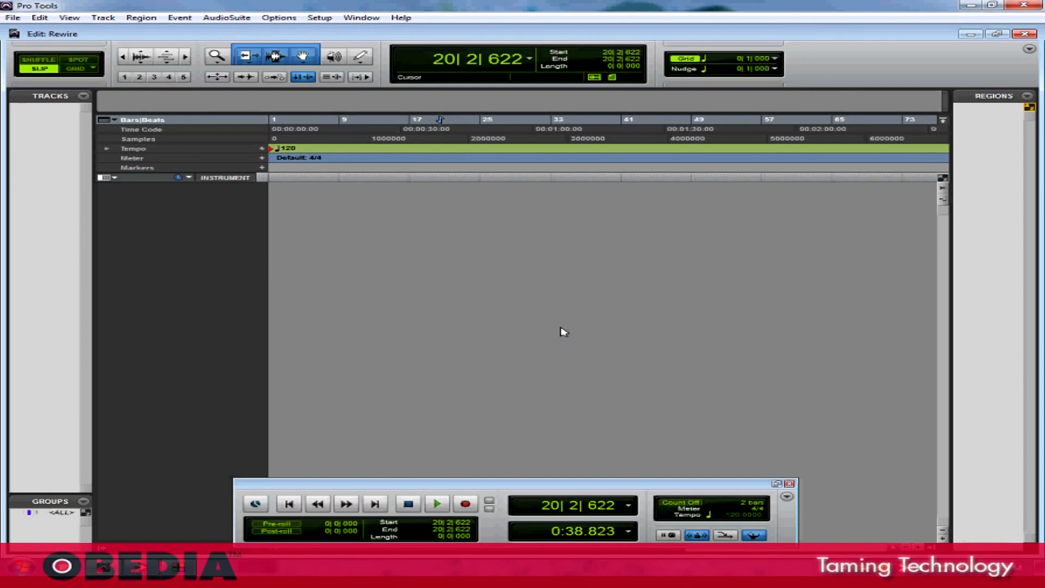
pyautogui.moveTo(544, 329)
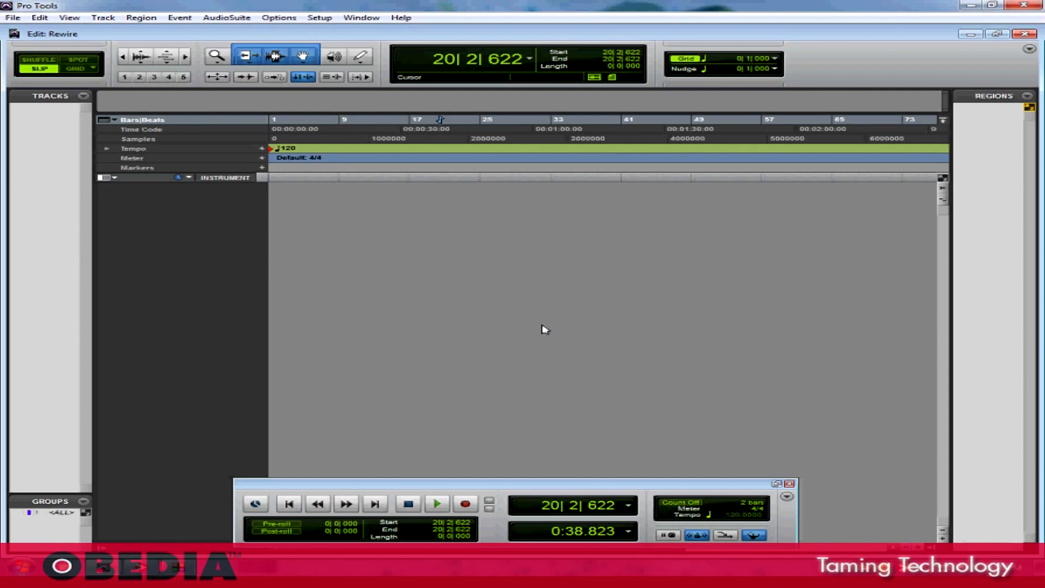
pyautogui.moveTo(399, 314)
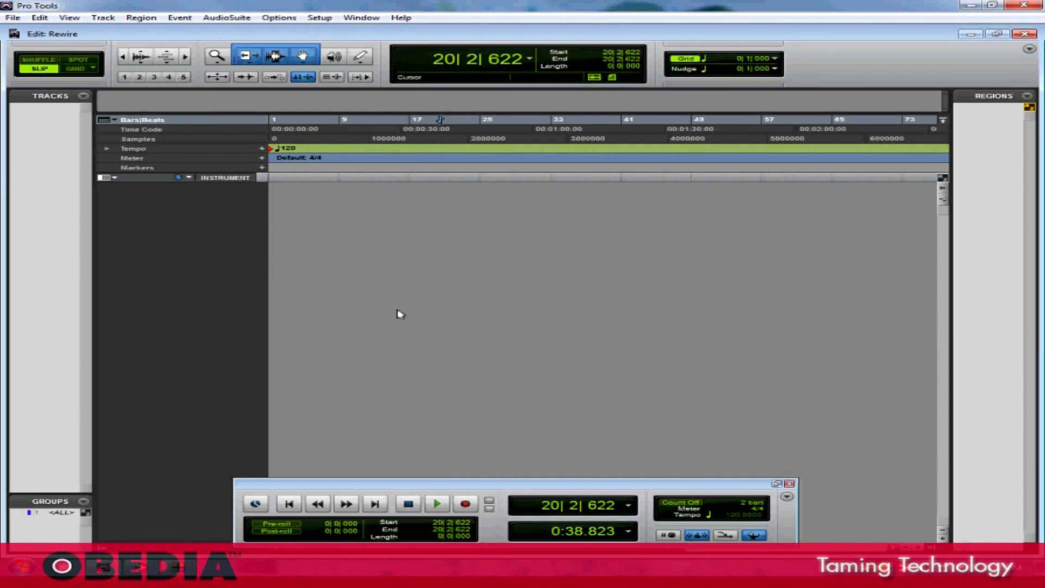
pyautogui.moveTo(222, 226)
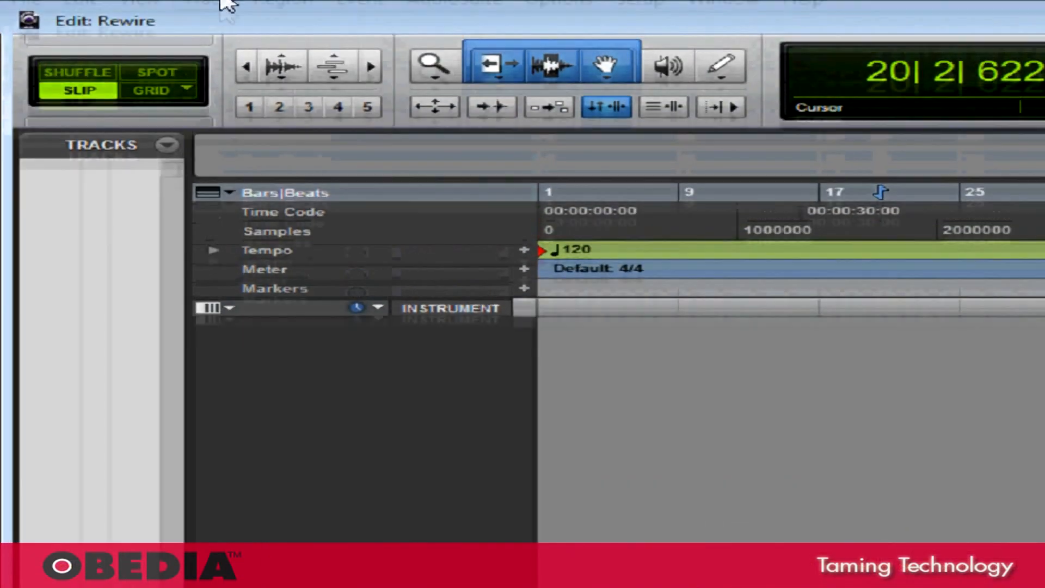
# Create one new stereo audio track, Audio 1, via Track > New.
pyautogui.click(207, 24)
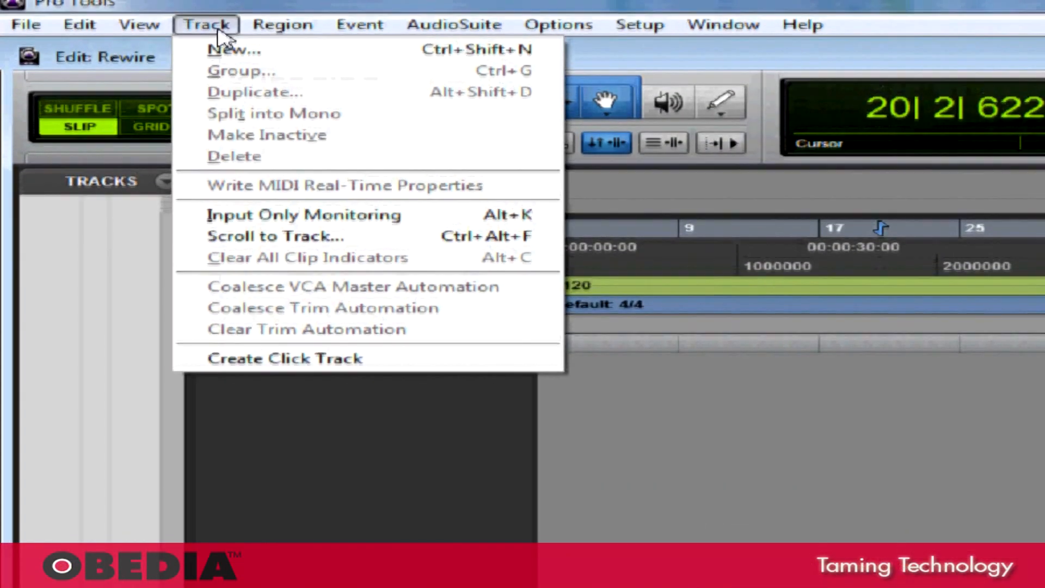
pyautogui.click(231, 50)
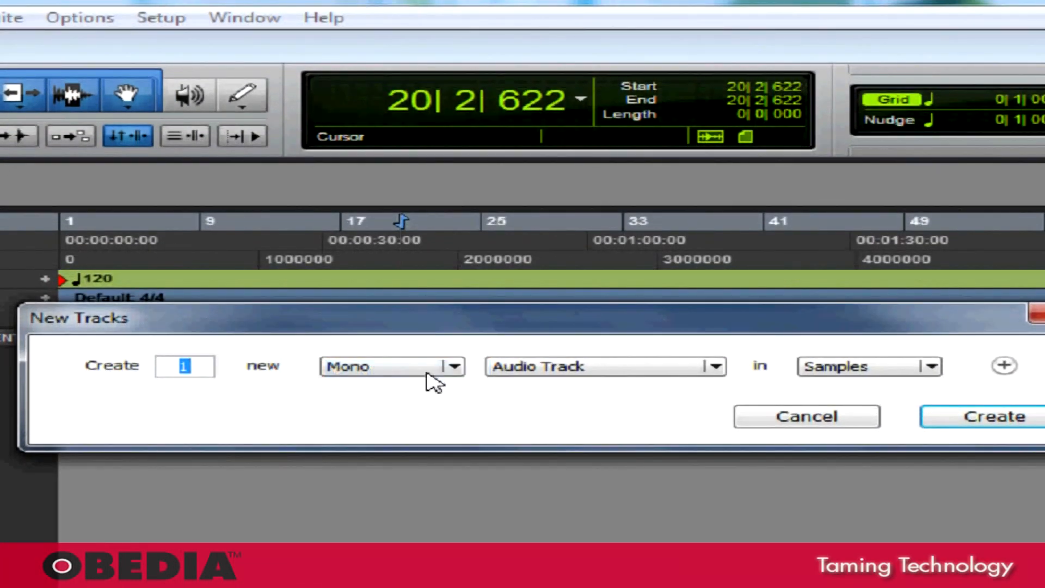
pyautogui.click(392, 366)
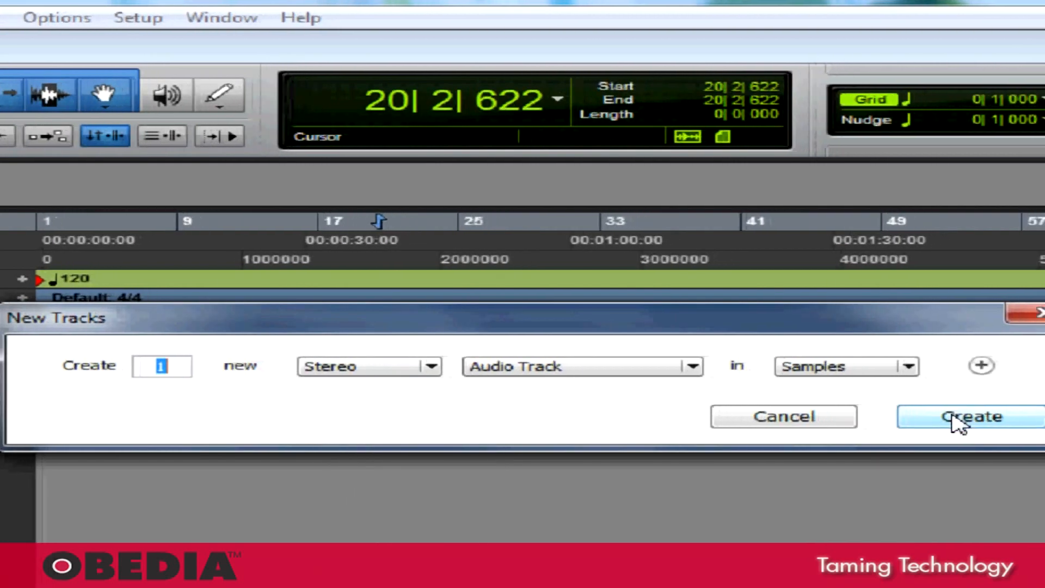
pyautogui.click(969, 416)
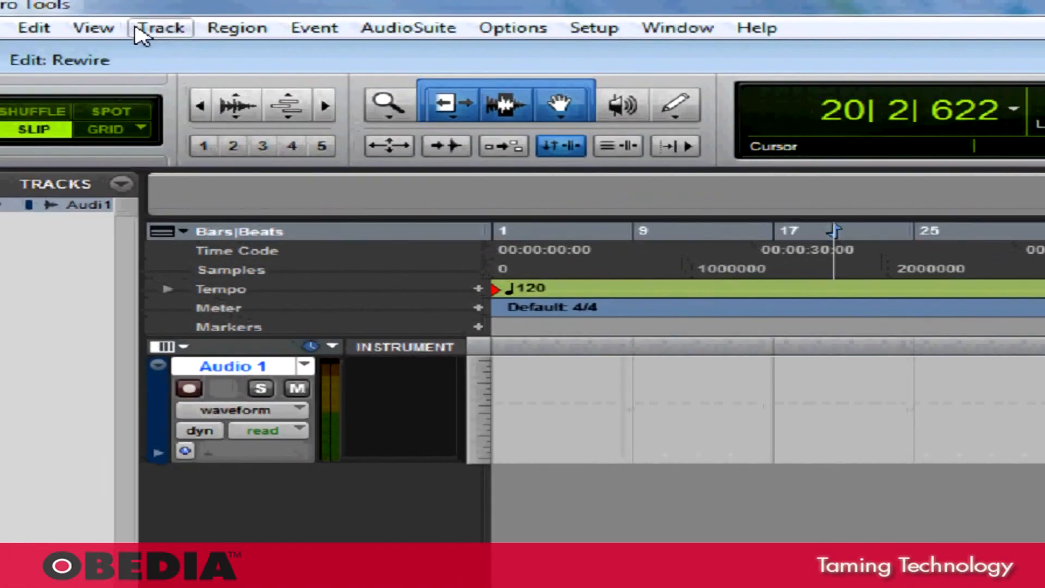
# Bring up the View menu to show Audio 1's insert column.
pyautogui.click(103, 27)
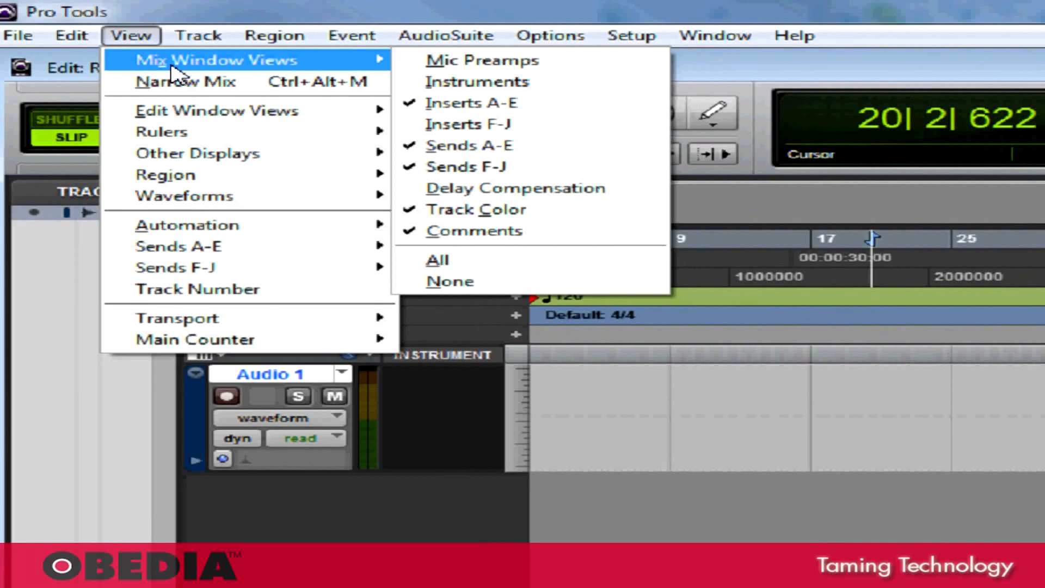
pyautogui.moveTo(215, 111)
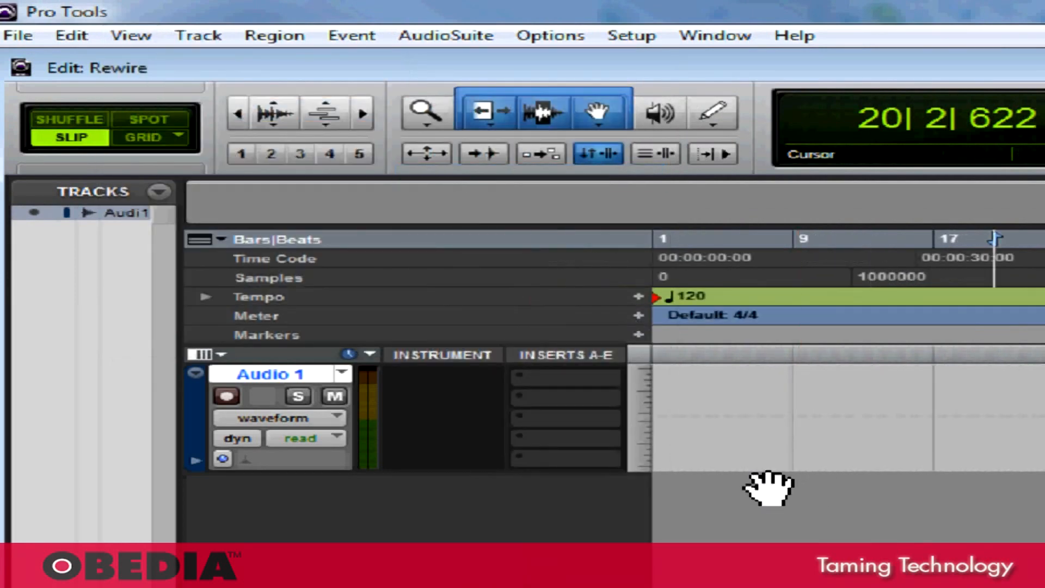
pyautogui.moveTo(593, 419)
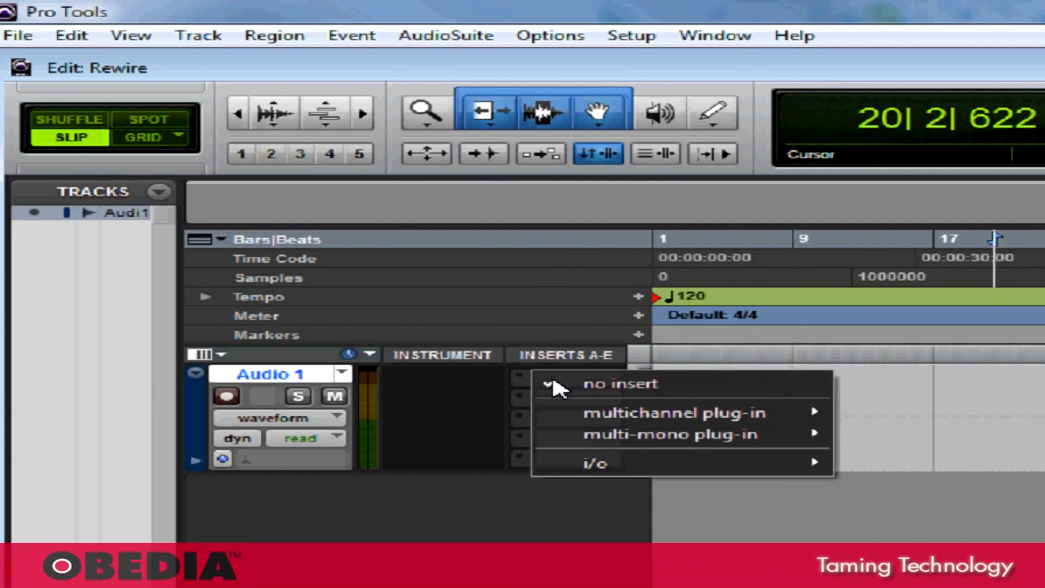
pyautogui.moveTo(695, 412)
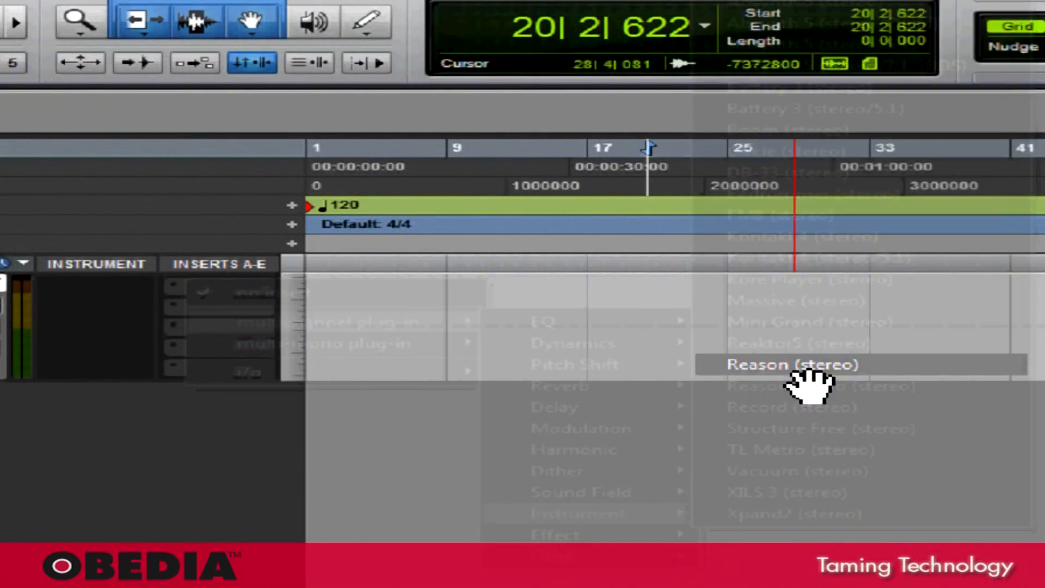
# Insert the Reason (stereo) ReWire plug-in on Audio 1, keeping its output at Mix L - Mix R.
pyautogui.click(793, 363)
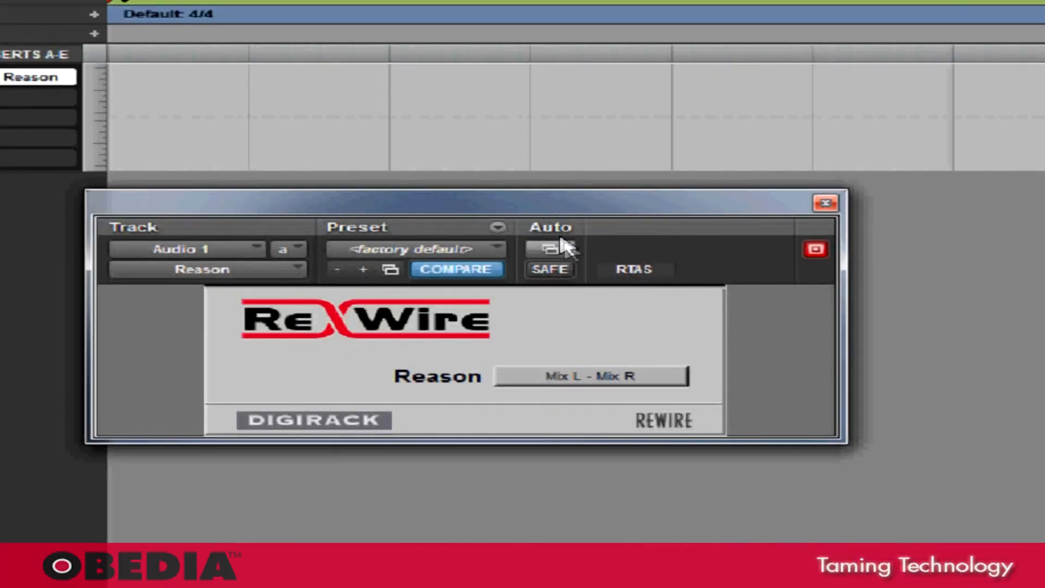
pyautogui.moveTo(573, 348)
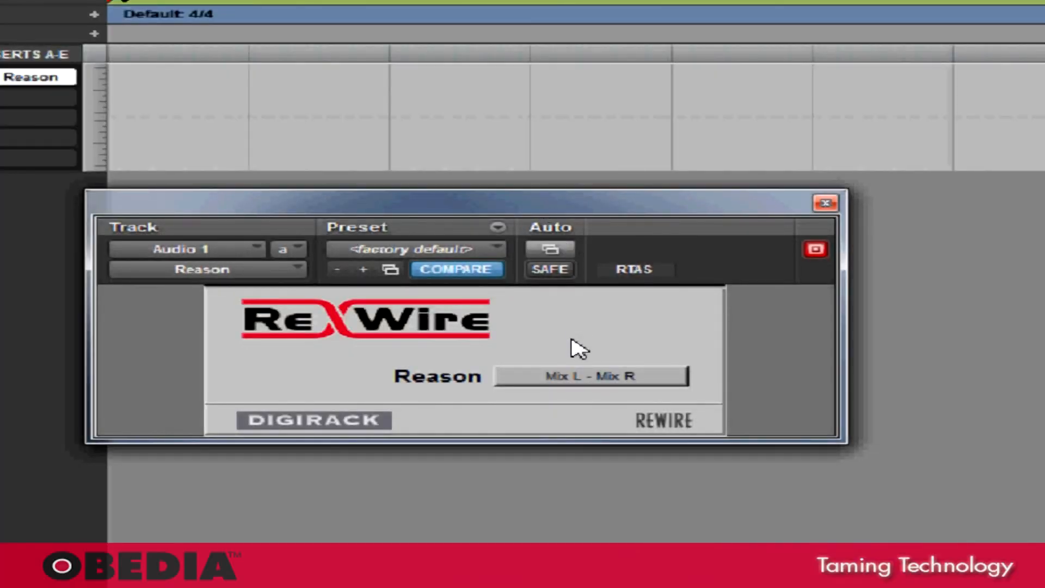
pyautogui.moveTo(570, 310)
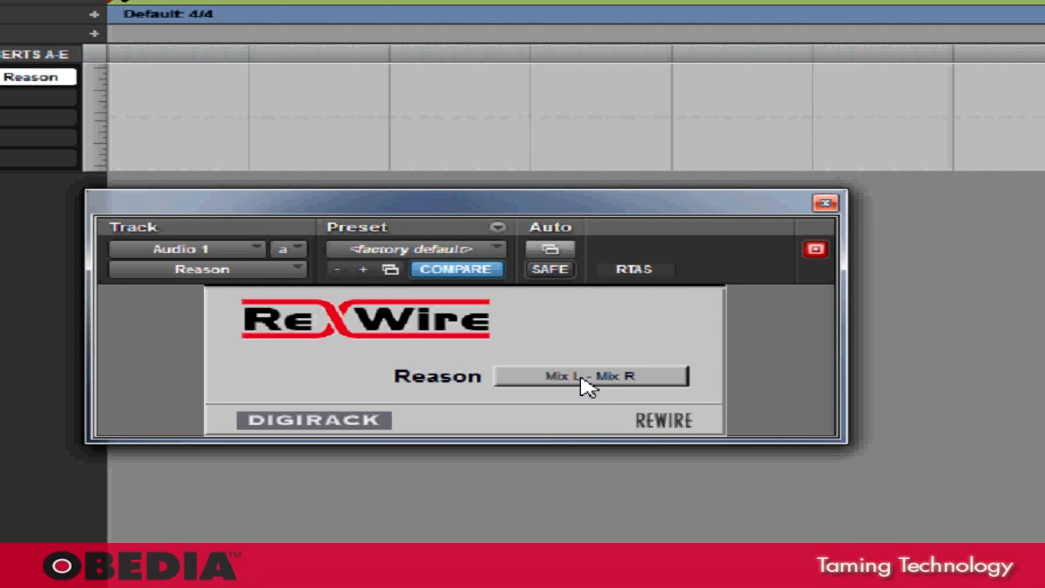
pyautogui.click(590, 376)
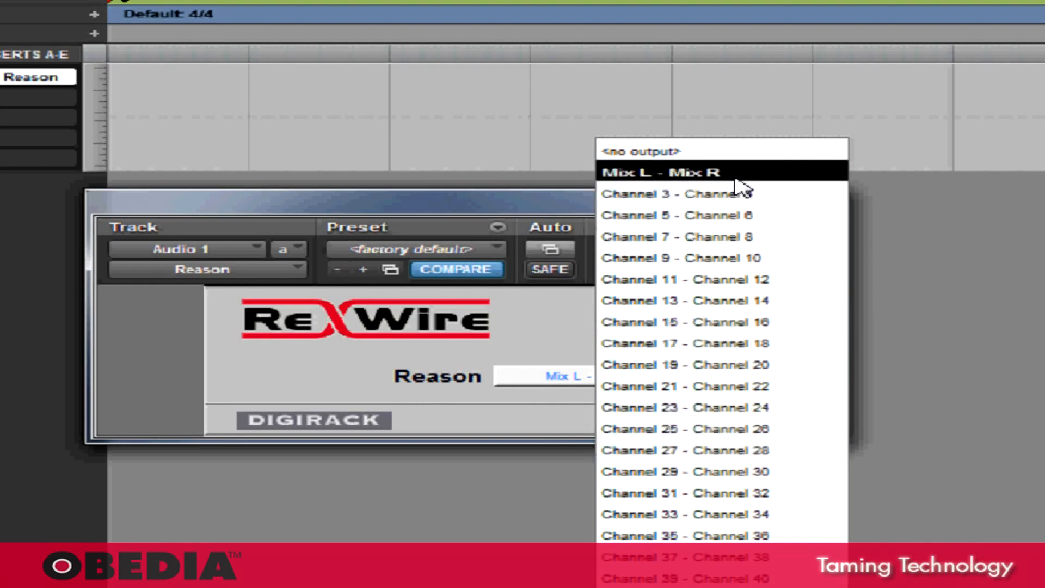
pyautogui.click(664, 172)
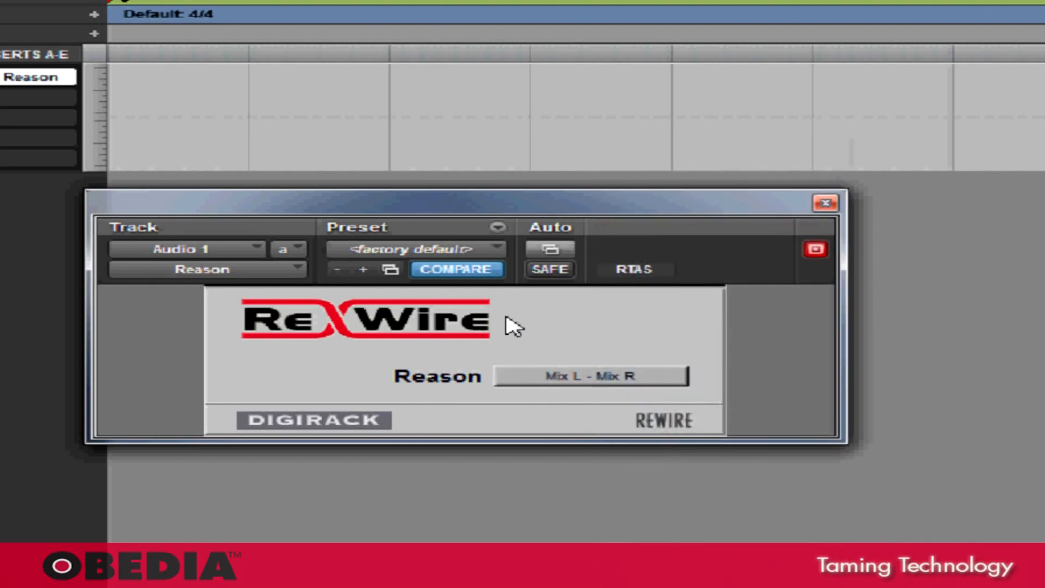
pyautogui.moveTo(544, 207)
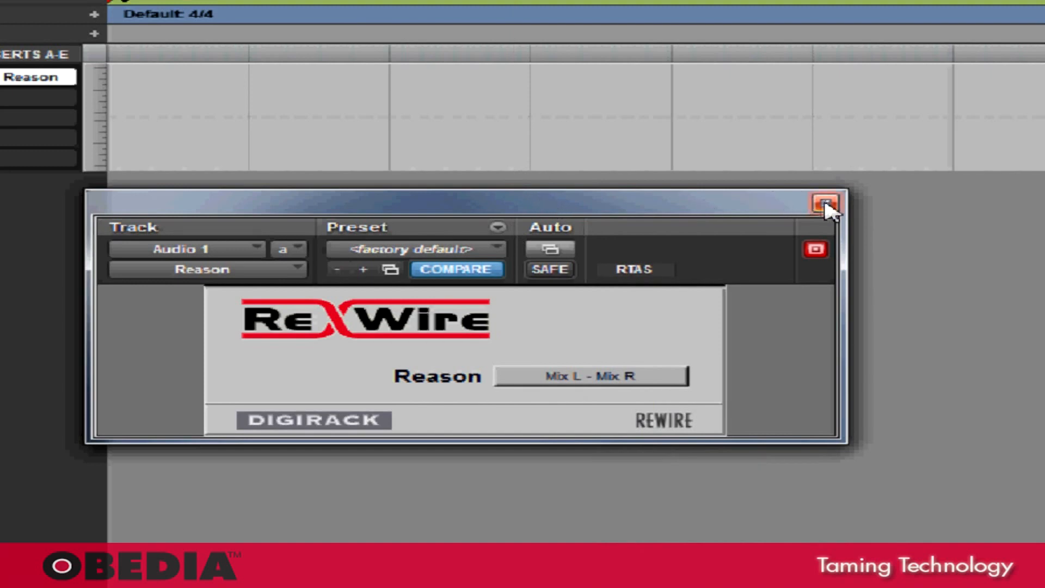
pyautogui.click(821, 202)
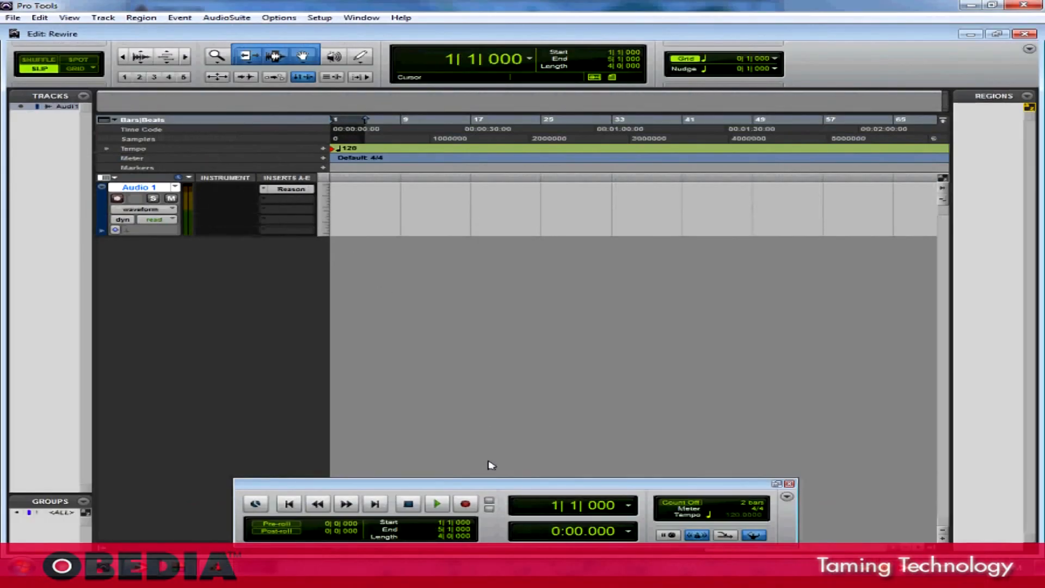
pyautogui.click(437, 503)
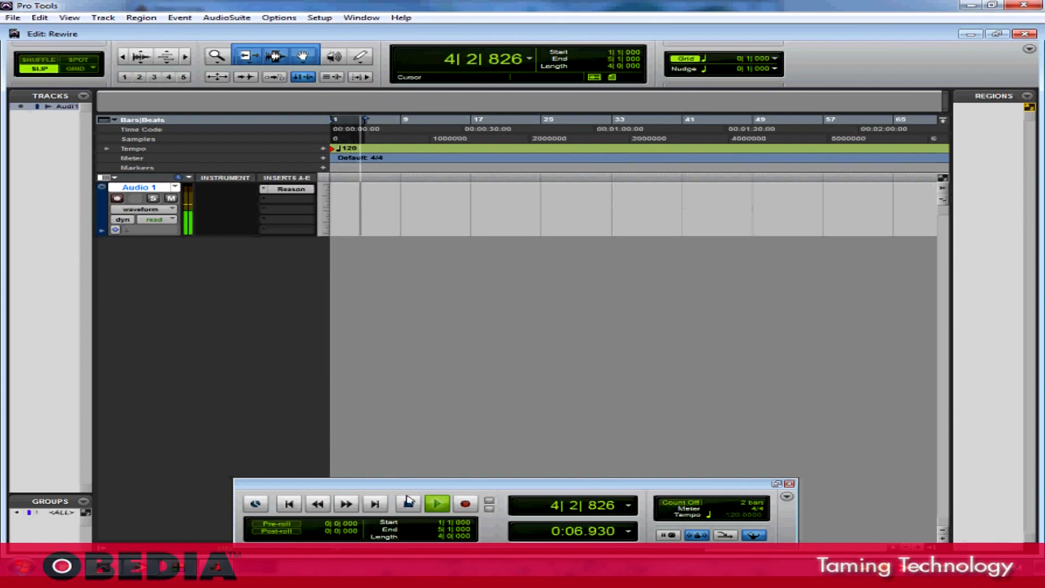
pyautogui.click(410, 503)
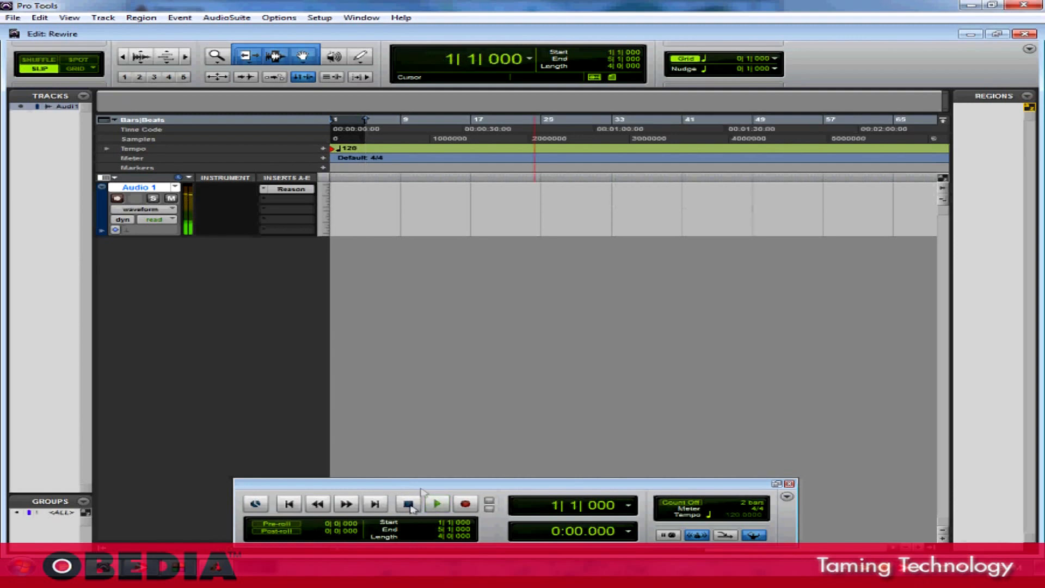
pyautogui.moveTo(424, 490)
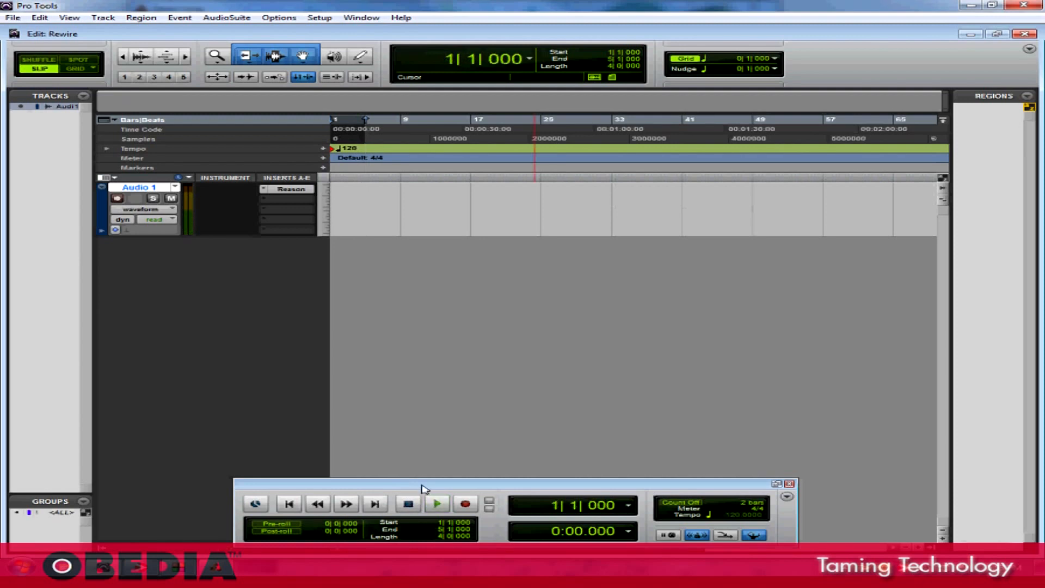
pyautogui.moveTo(425, 483); pyautogui.dragTo(421, 442)
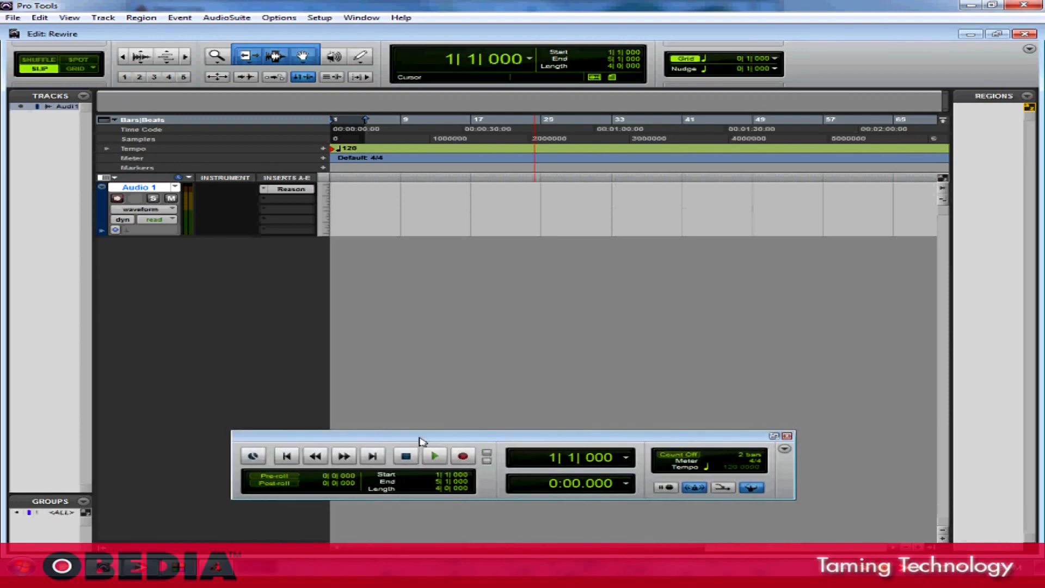
pyautogui.moveTo(435, 430)
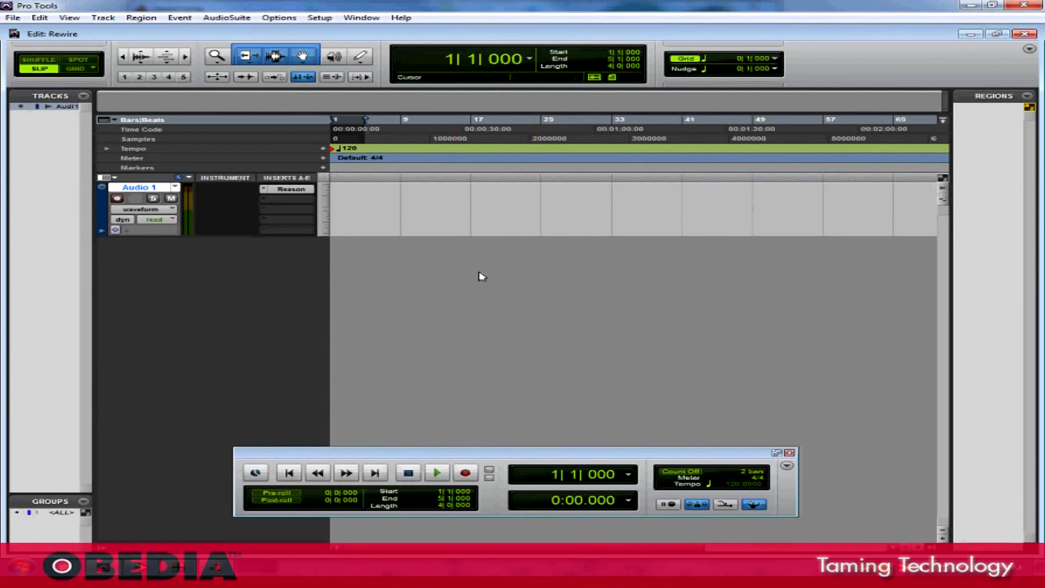
pyautogui.moveTo(491, 307)
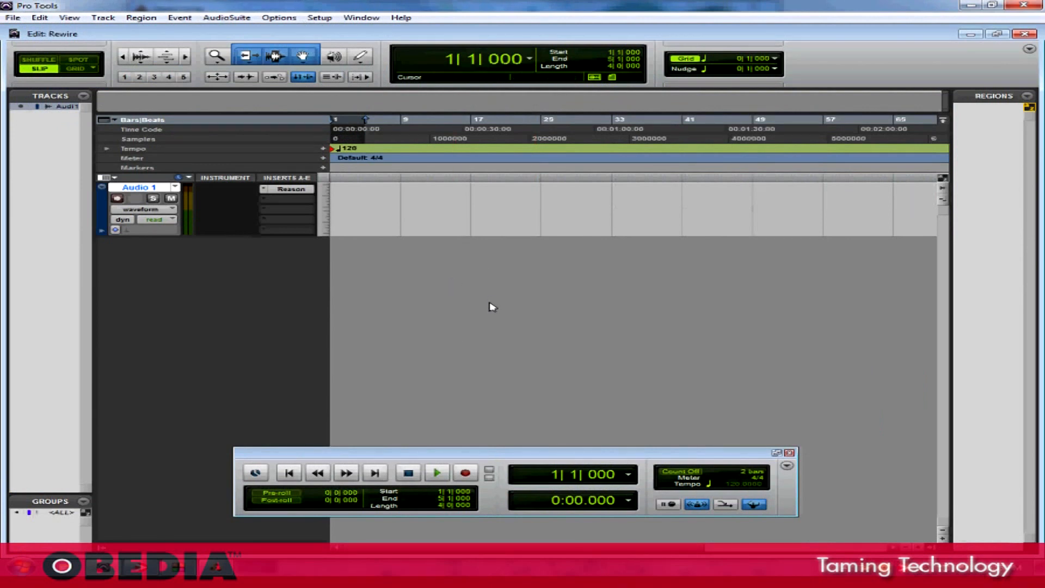
pyautogui.moveTo(273, 198)
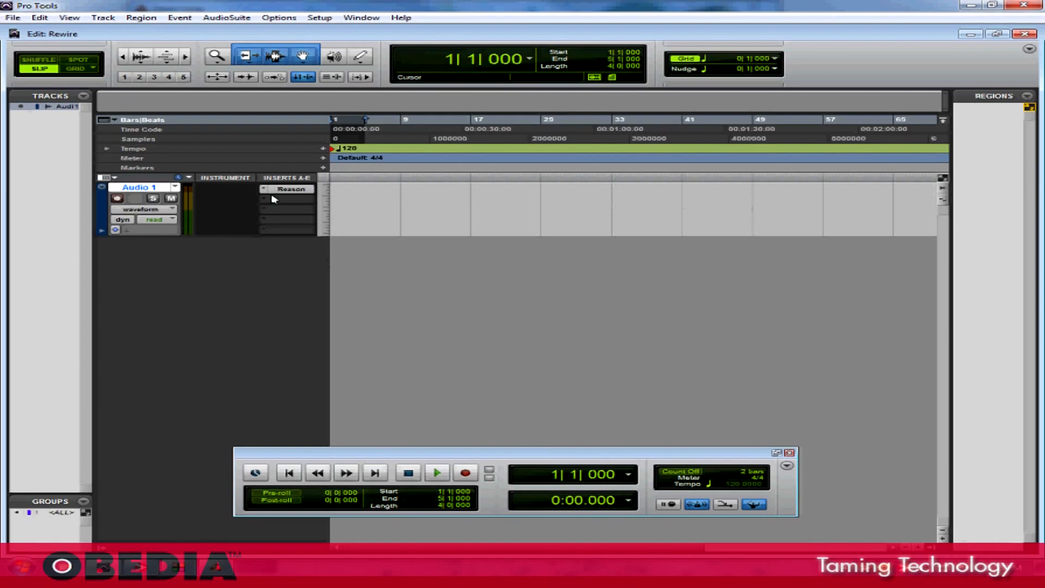
pyautogui.moveTo(270, 274)
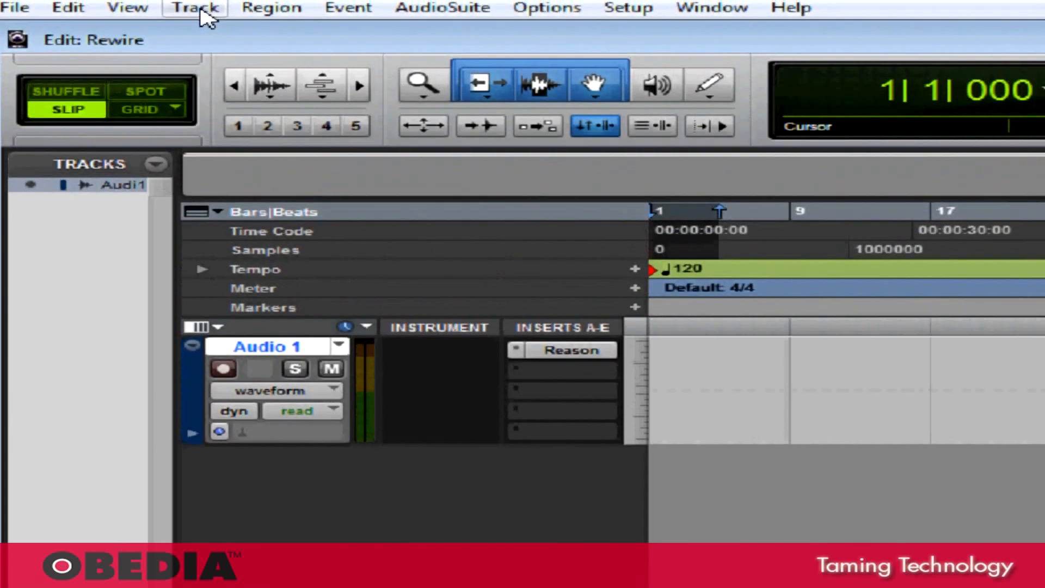
# Create one new MIDI track, MIDI 1, beneath Audio 1.
pyautogui.click(195, 7)
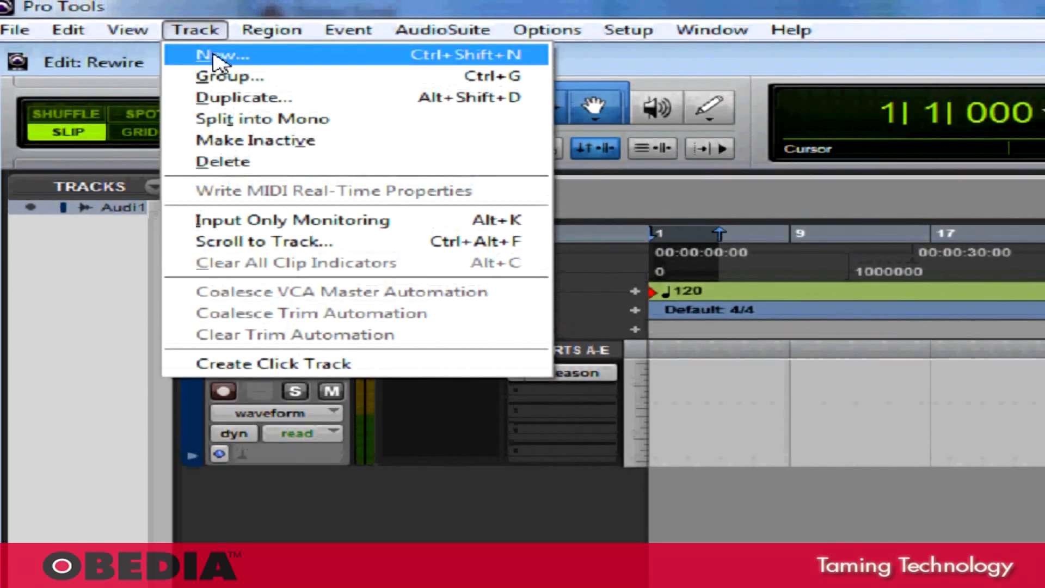
pyautogui.click(222, 57)
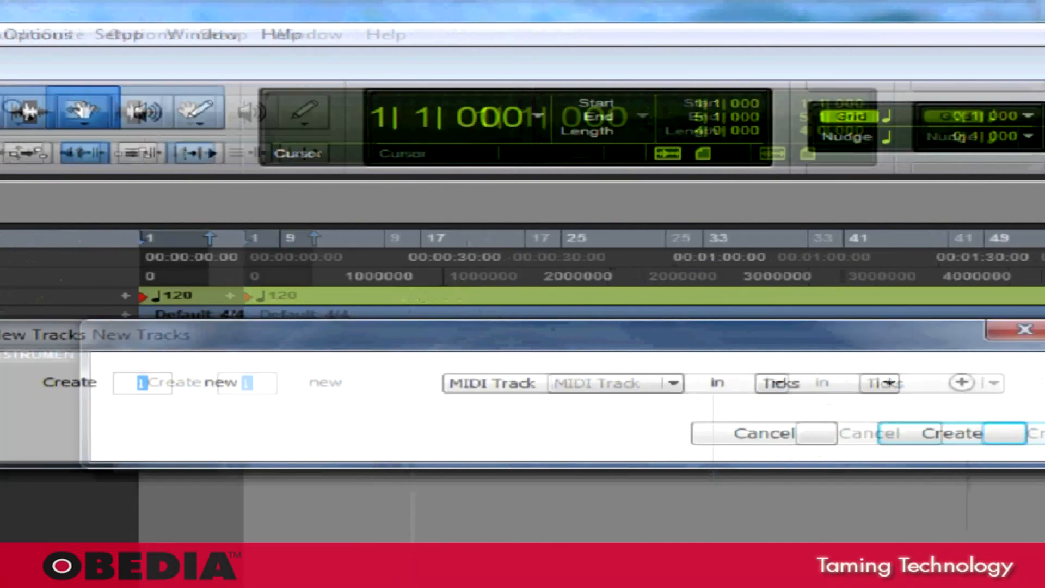
pyautogui.click(945, 433)
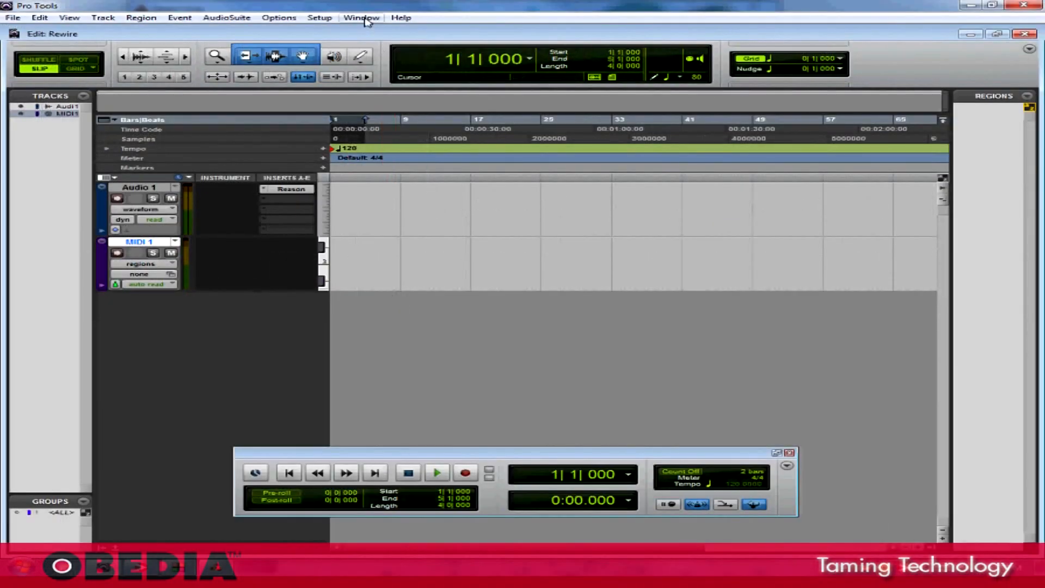
# Switch to the Mix window and show MIDI 1's output selector listing Reason devices.
pyautogui.click(360, 17)
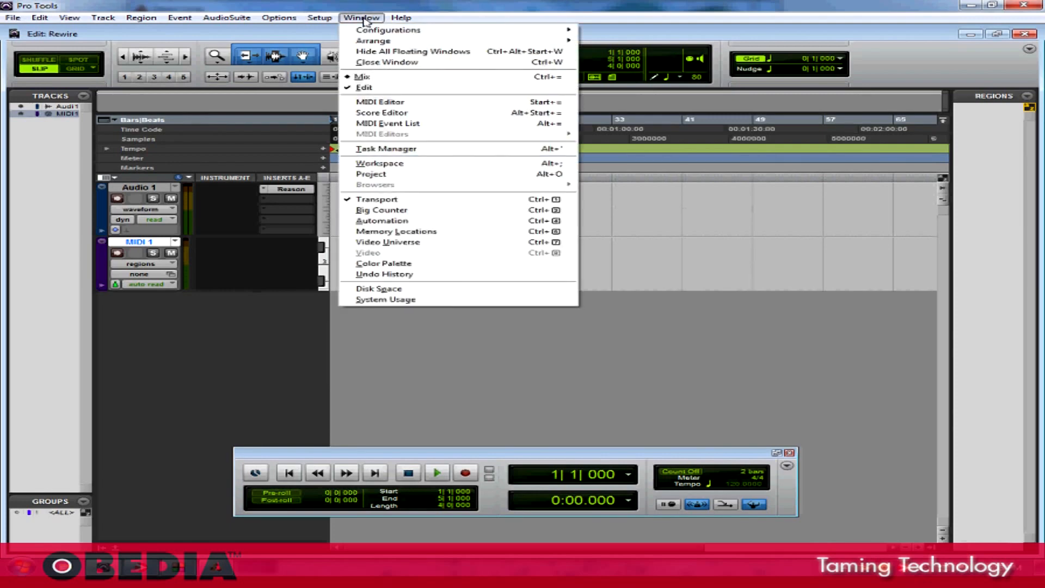
pyautogui.moveTo(381, 81)
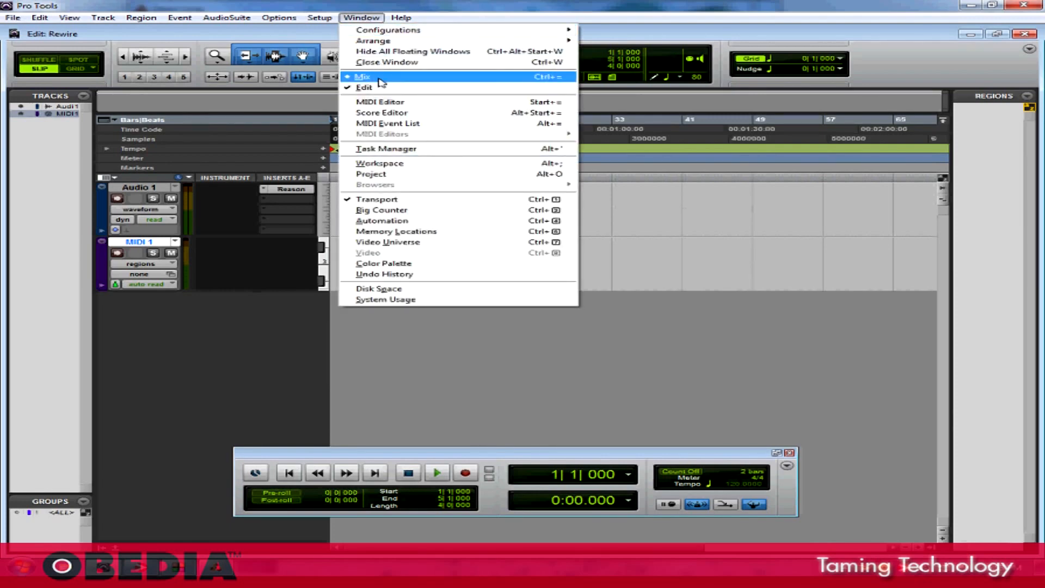
pyautogui.click(363, 76)
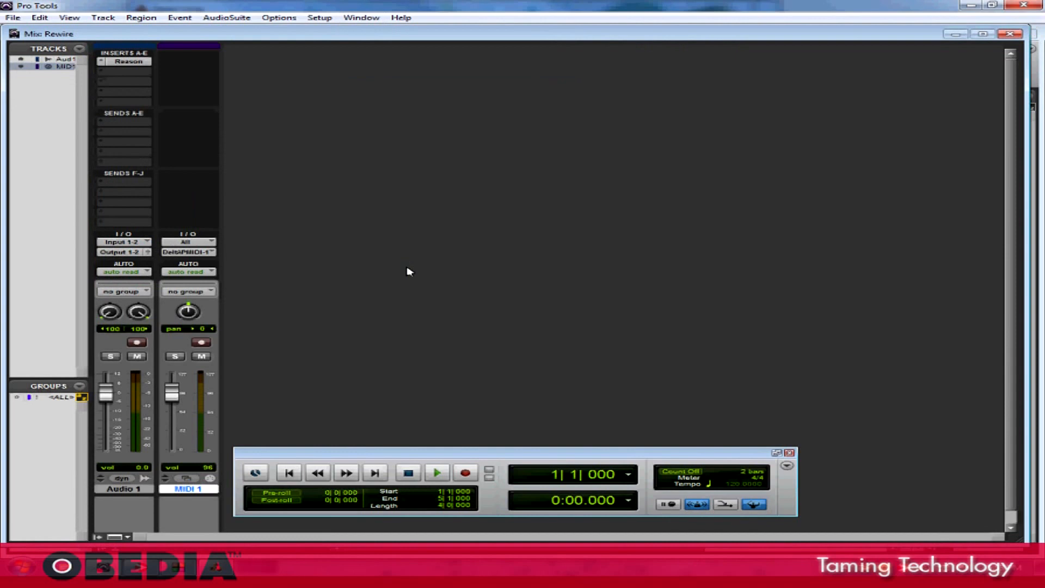
pyautogui.moveTo(406, 272)
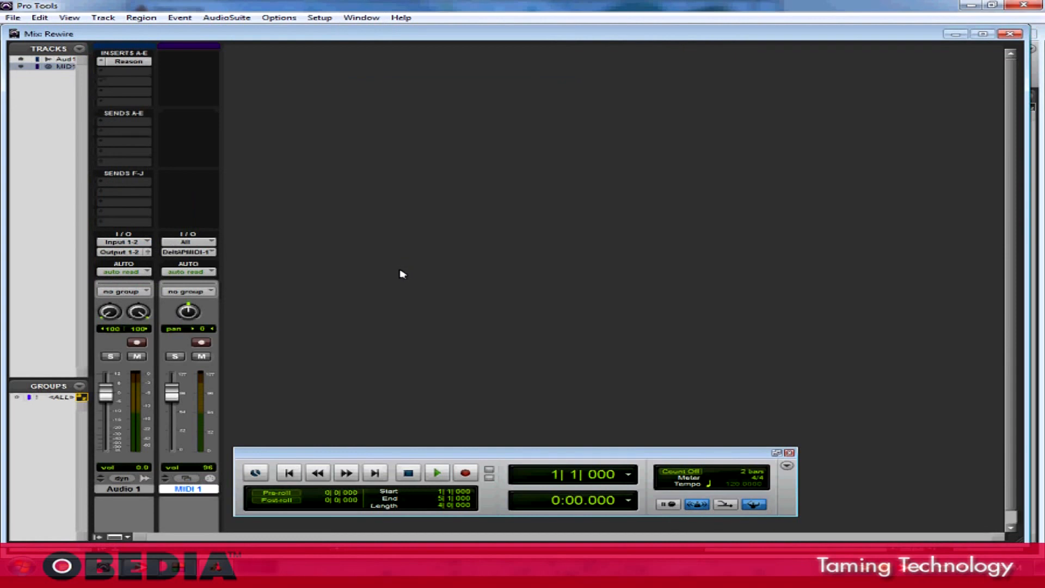
pyautogui.moveTo(382, 353)
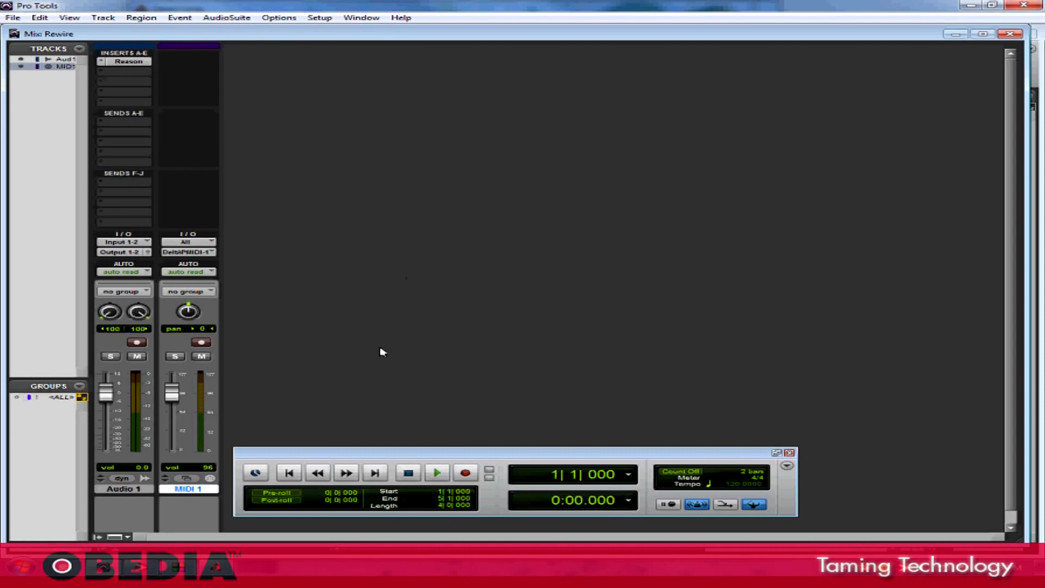
pyautogui.moveTo(372, 152)
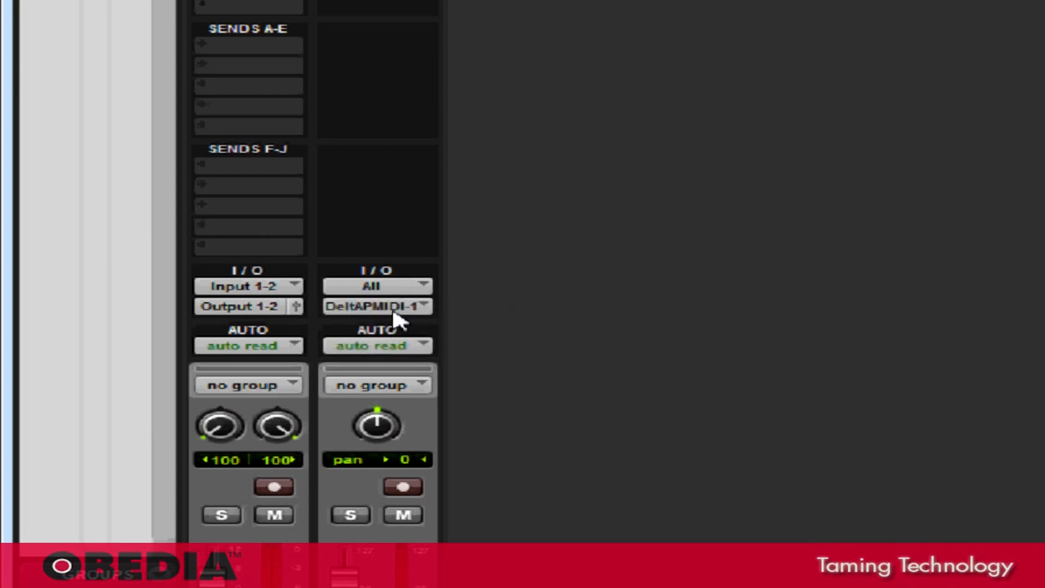
pyautogui.moveTo(399, 321)
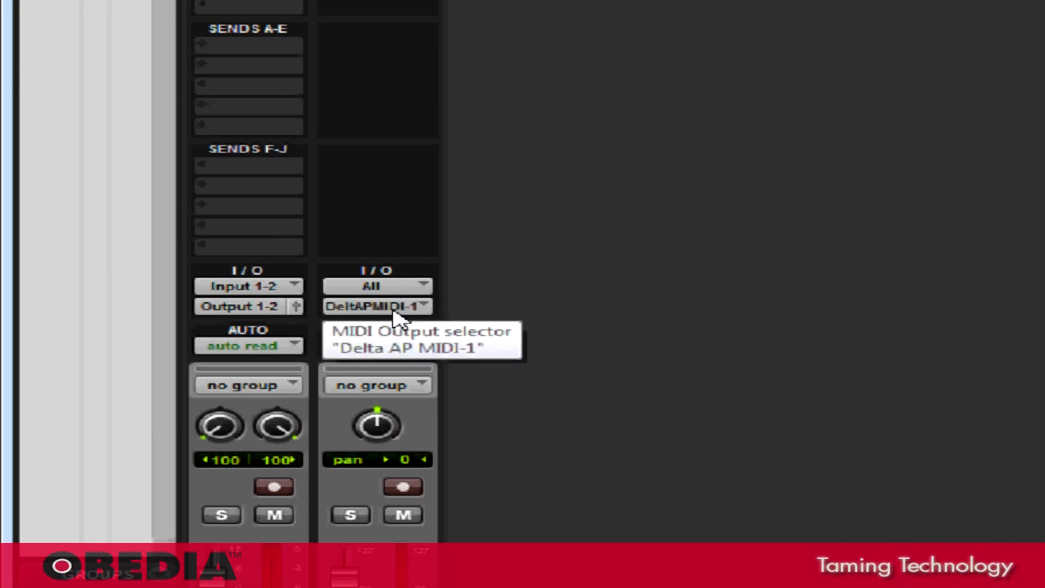
pyautogui.click(376, 306)
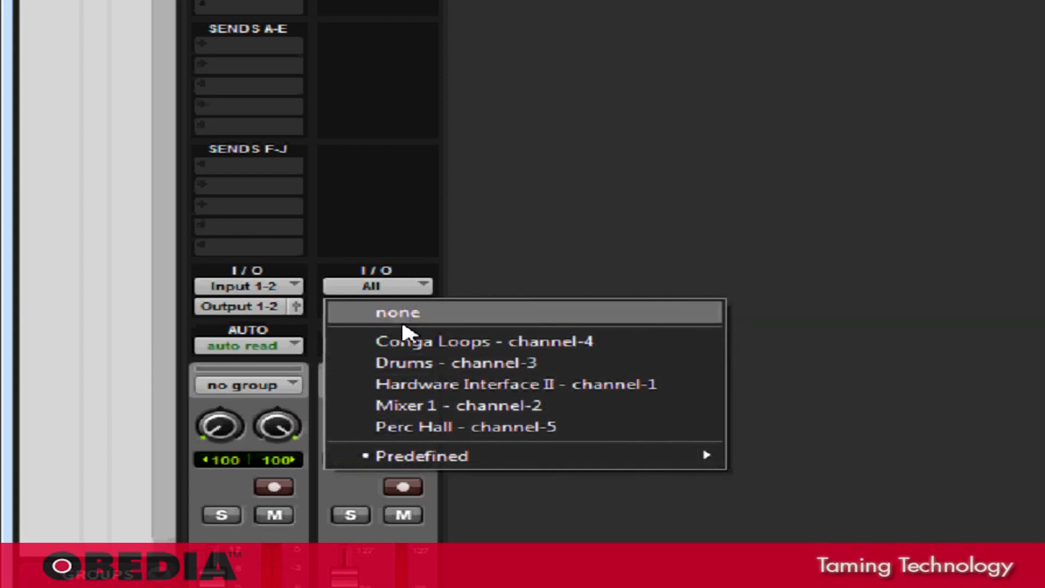
pyautogui.moveTo(422, 454)
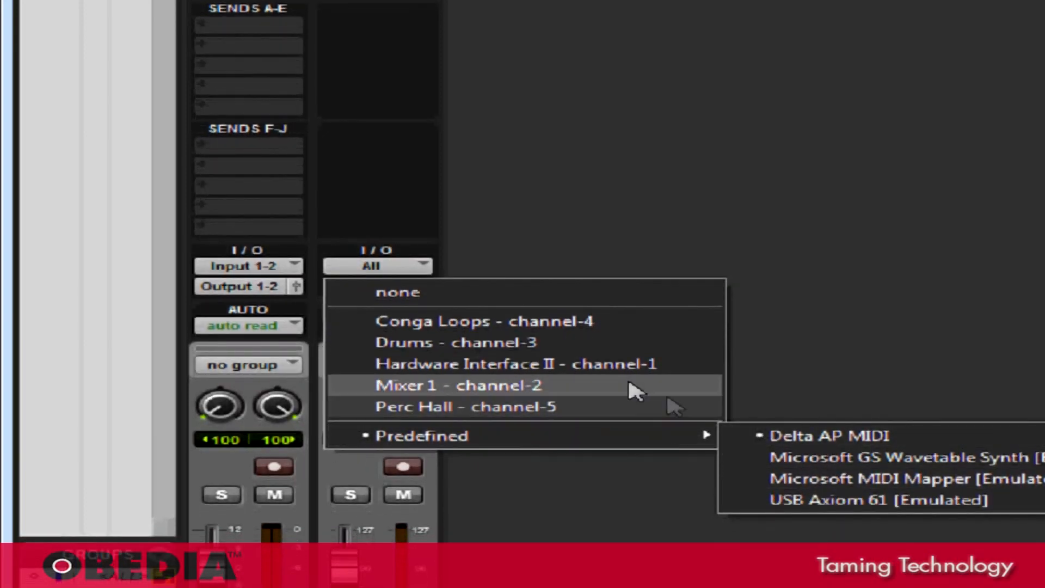
pyautogui.moveTo(567, 326)
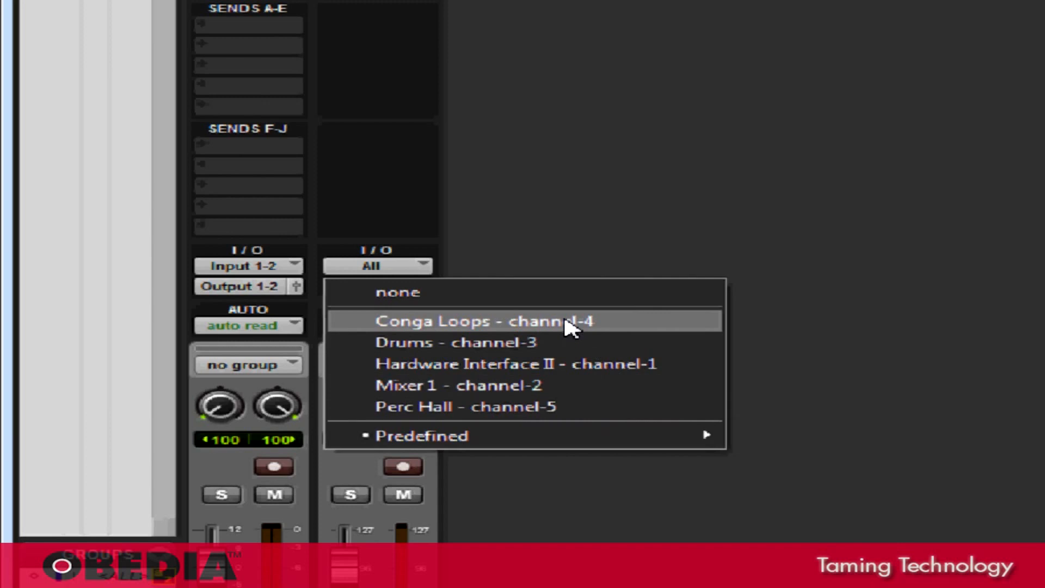
pyautogui.moveTo(569, 342)
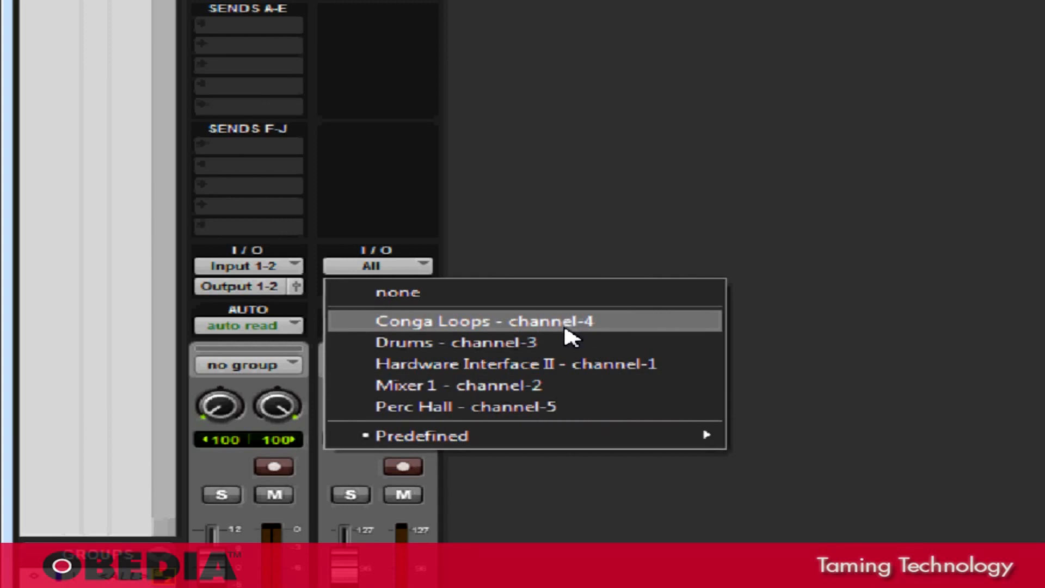
pyautogui.moveTo(535, 350)
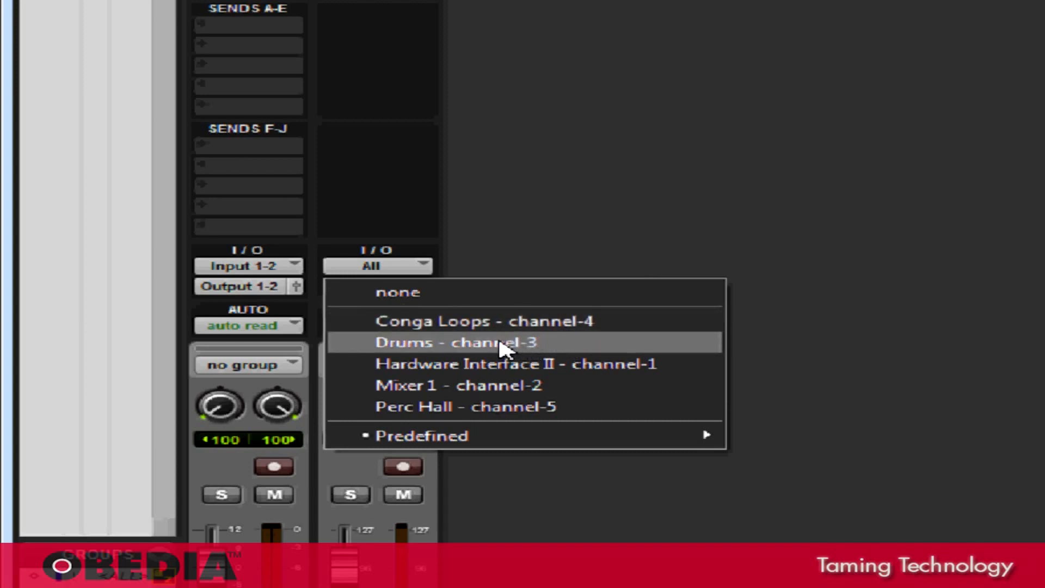
# Route MIDI 1's output to Reason's Drums on channel 3.
pyautogui.click(462, 341)
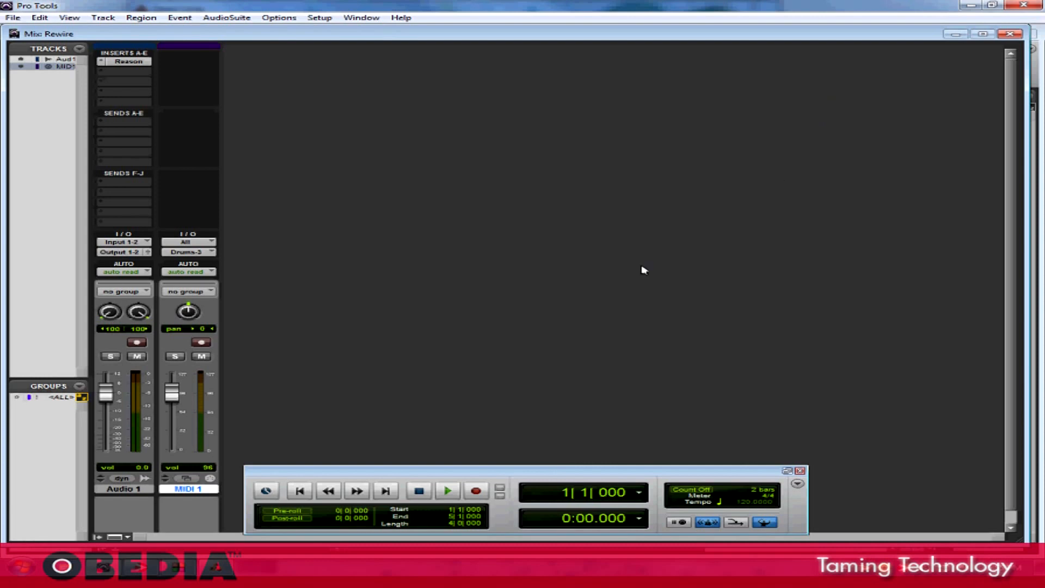
pyautogui.moveTo(570, 307)
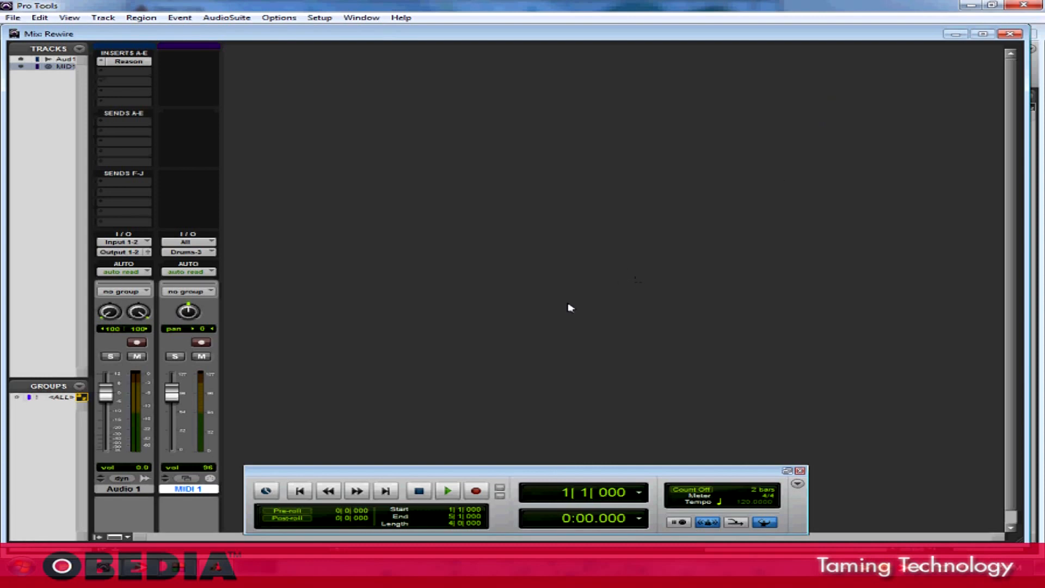
pyautogui.moveTo(566, 310)
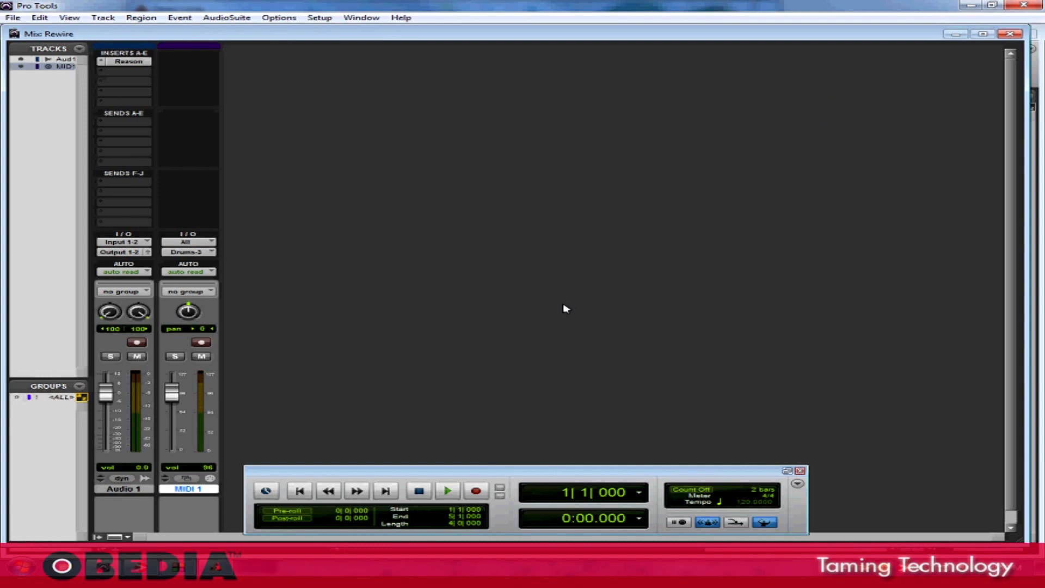
pyautogui.moveTo(544, 474)
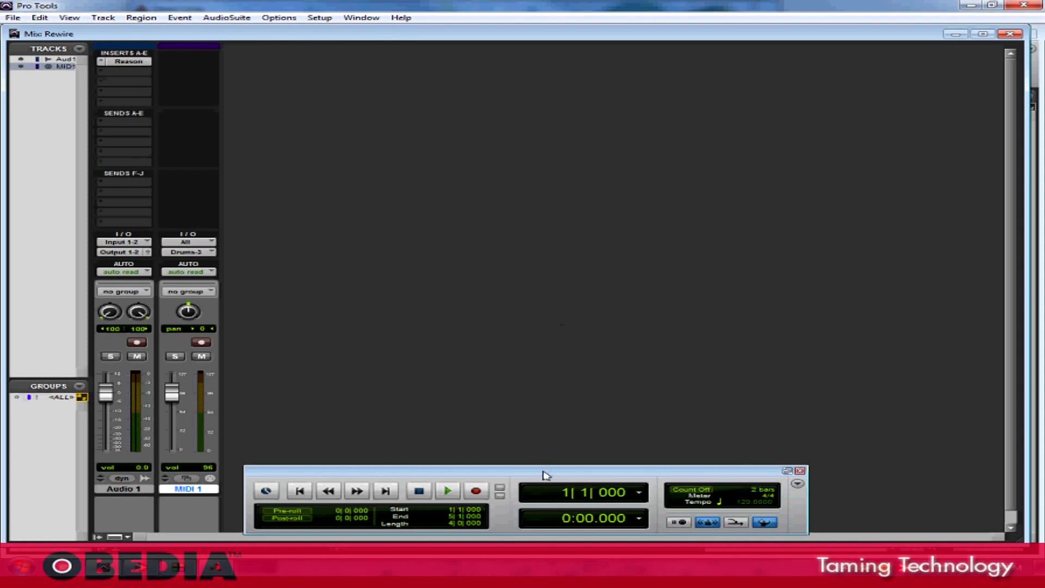
pyautogui.moveTo(464, 341)
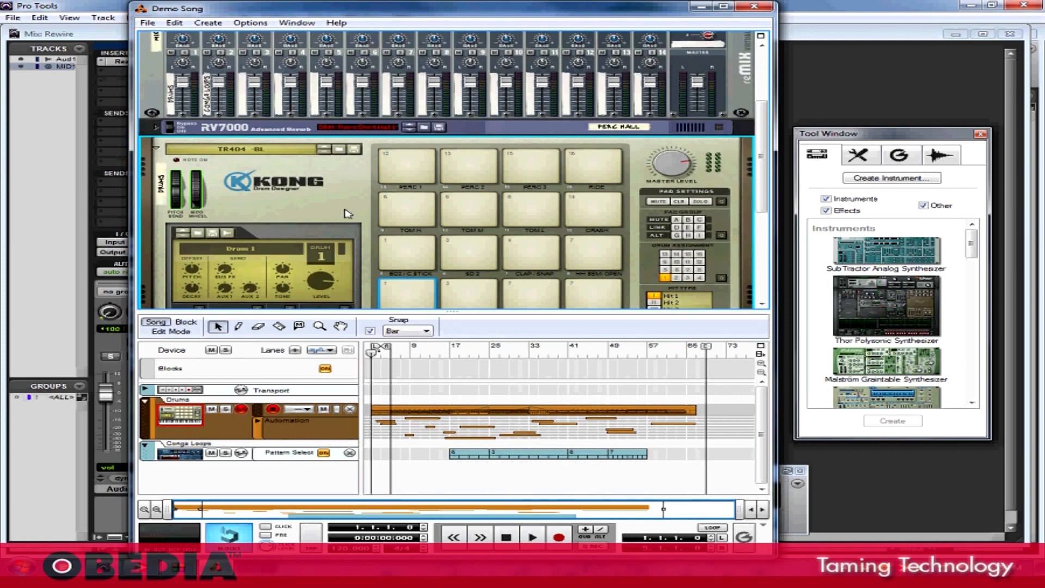
pyautogui.moveTo(838, 81)
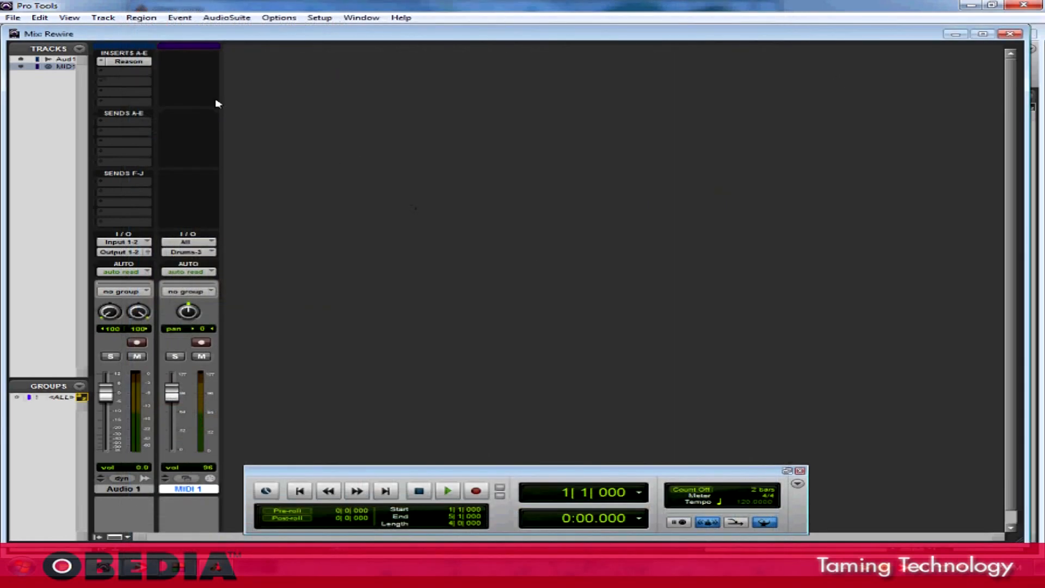
pyautogui.moveTo(307, 129)
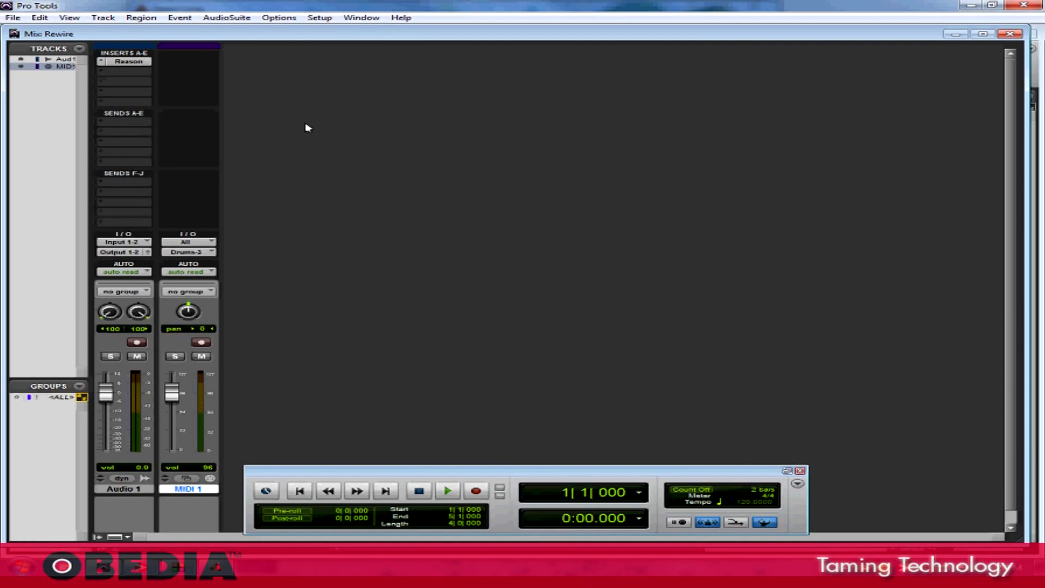
# Create two new mono audio tracks beside MIDI 1 in the Mix window.
pyautogui.click(103, 18)
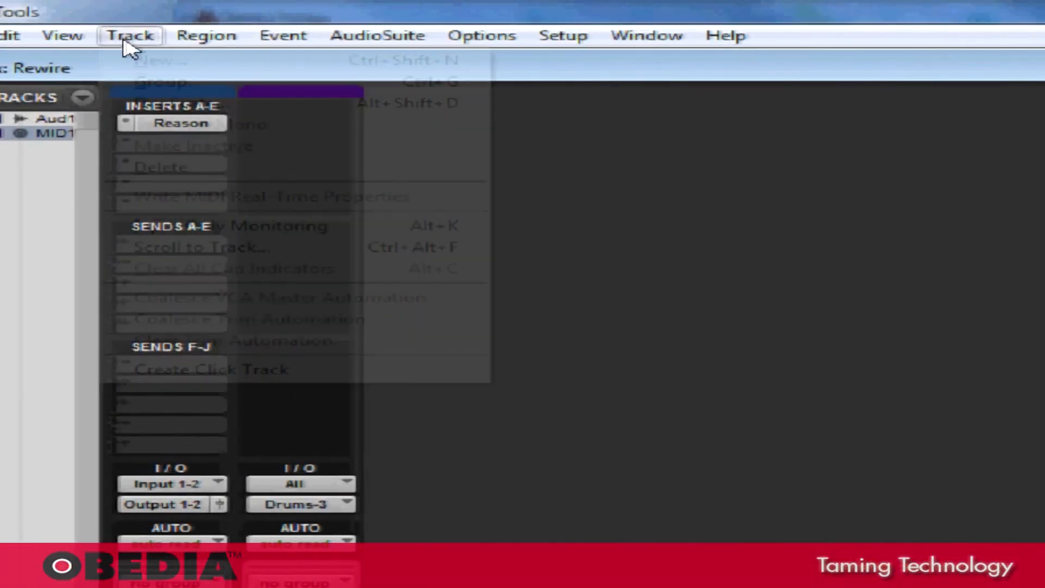
pyautogui.click(163, 60)
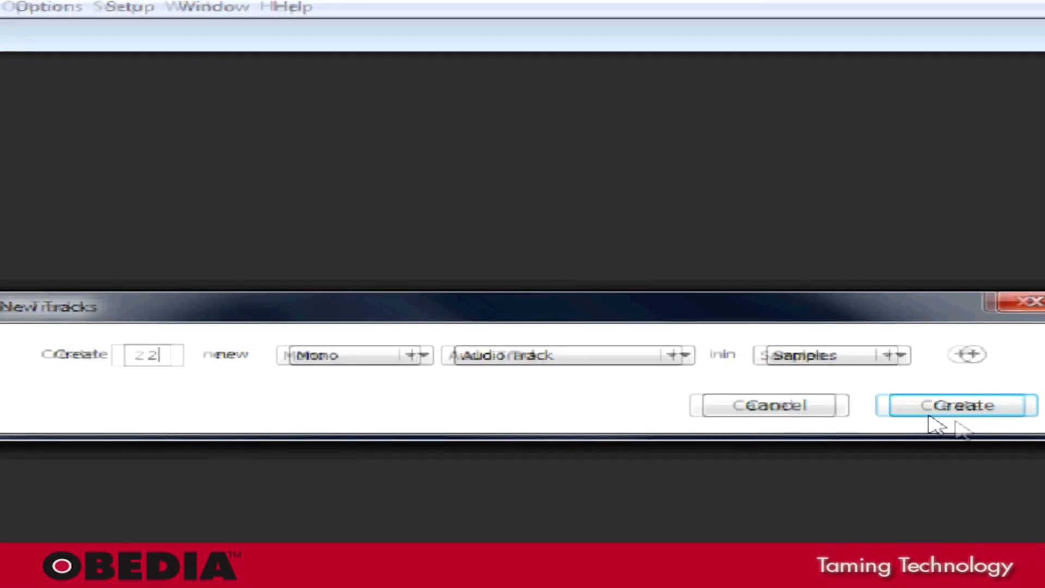
pyautogui.click(957, 405)
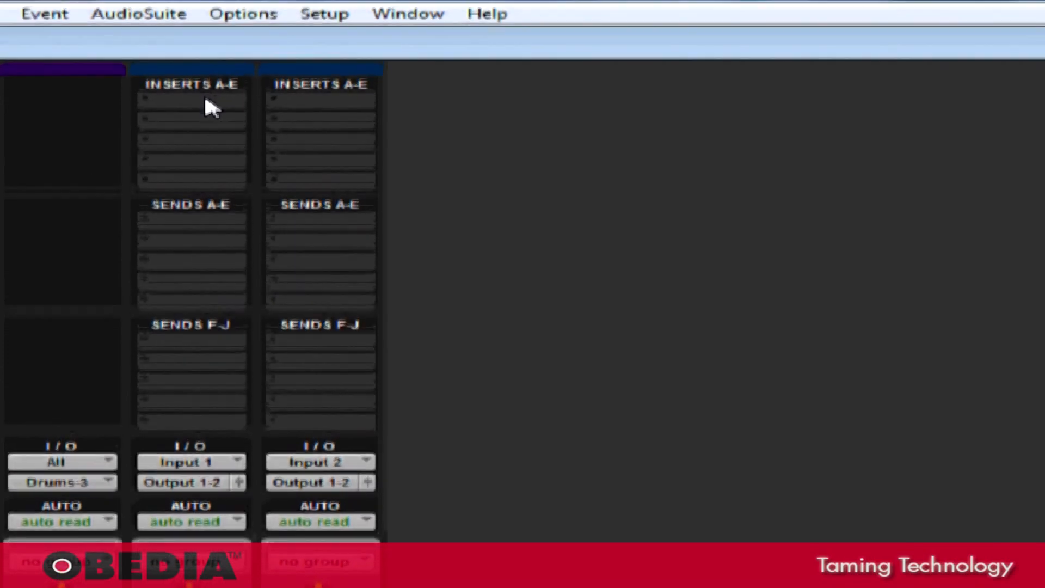
# Load the Reason (mono) instrument plug-in on an insert of each new audio track.
pyautogui.click(192, 100)
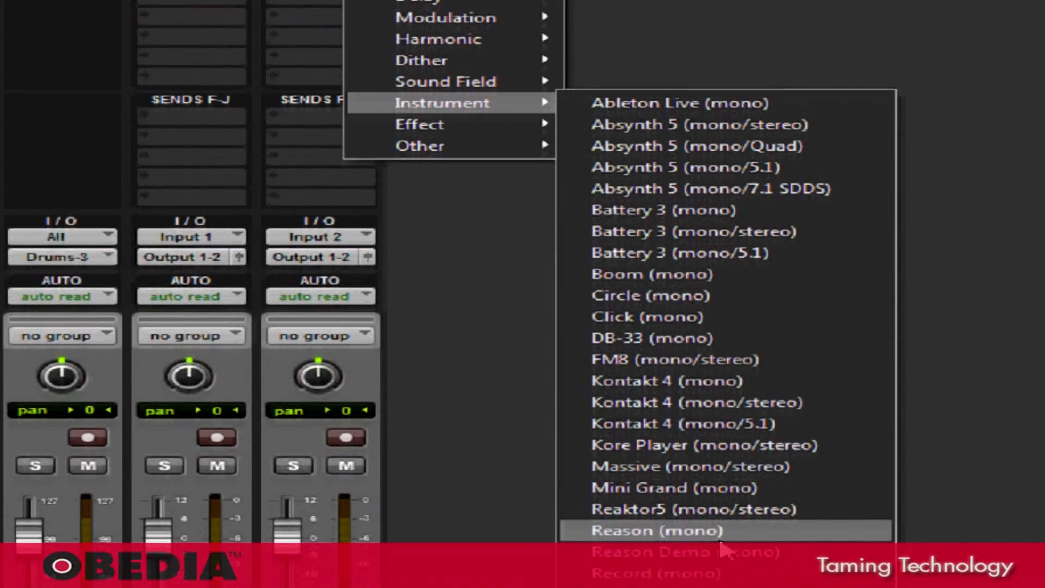
pyautogui.click(658, 530)
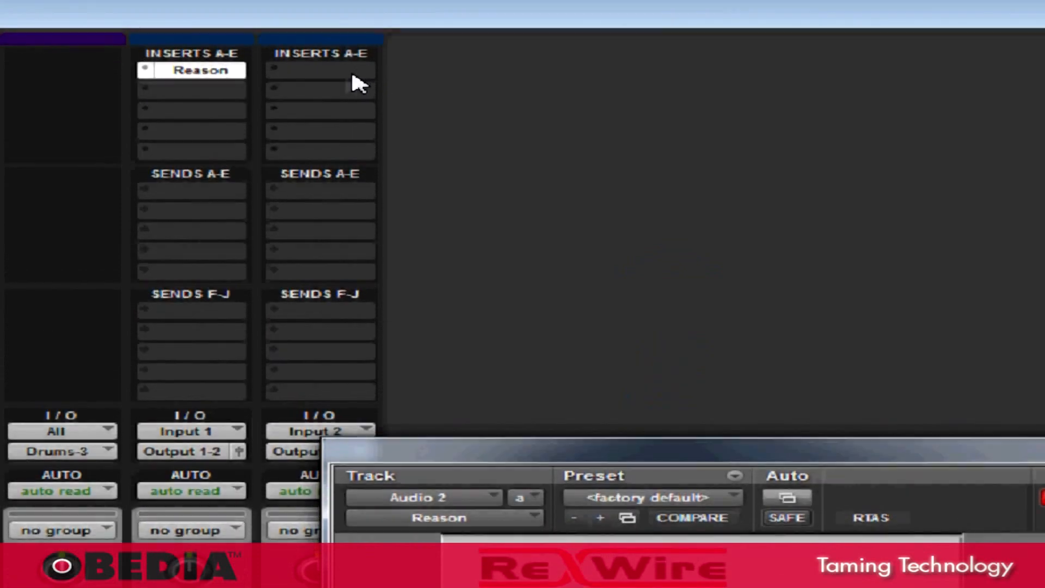
pyautogui.click(320, 69)
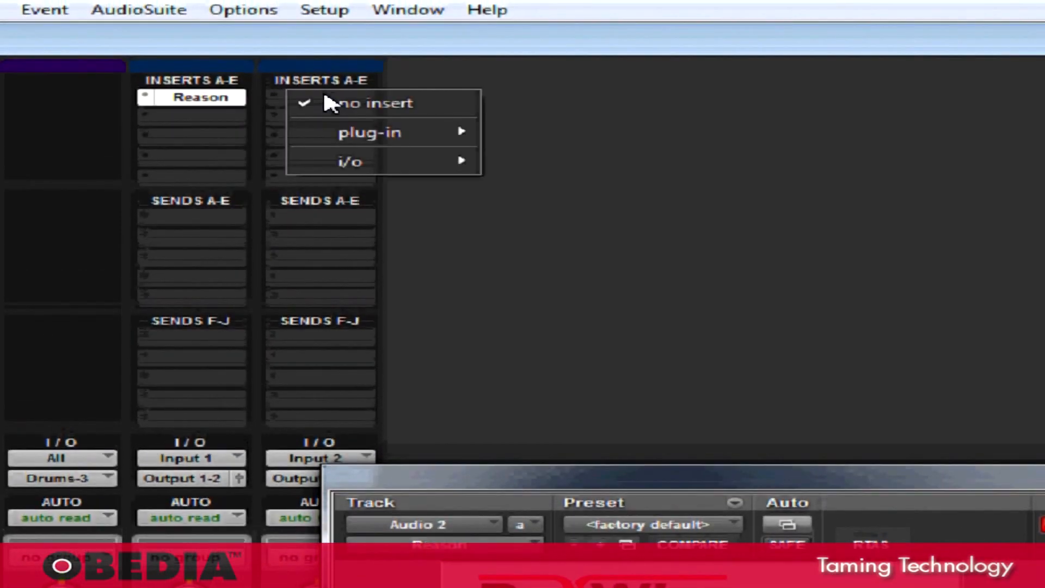
pyautogui.moveTo(377, 147)
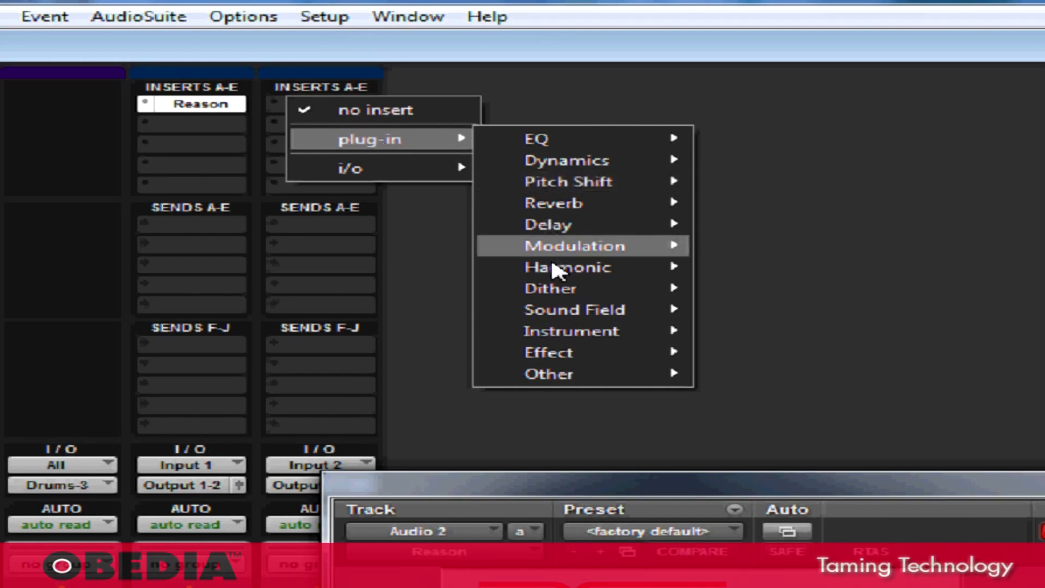
pyautogui.moveTo(571, 319)
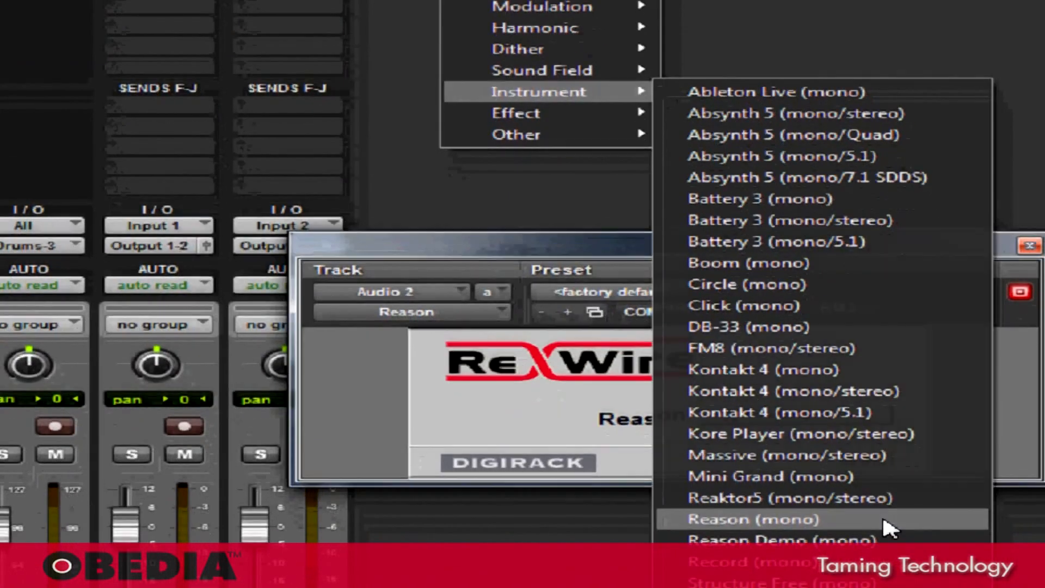
pyautogui.click(752, 519)
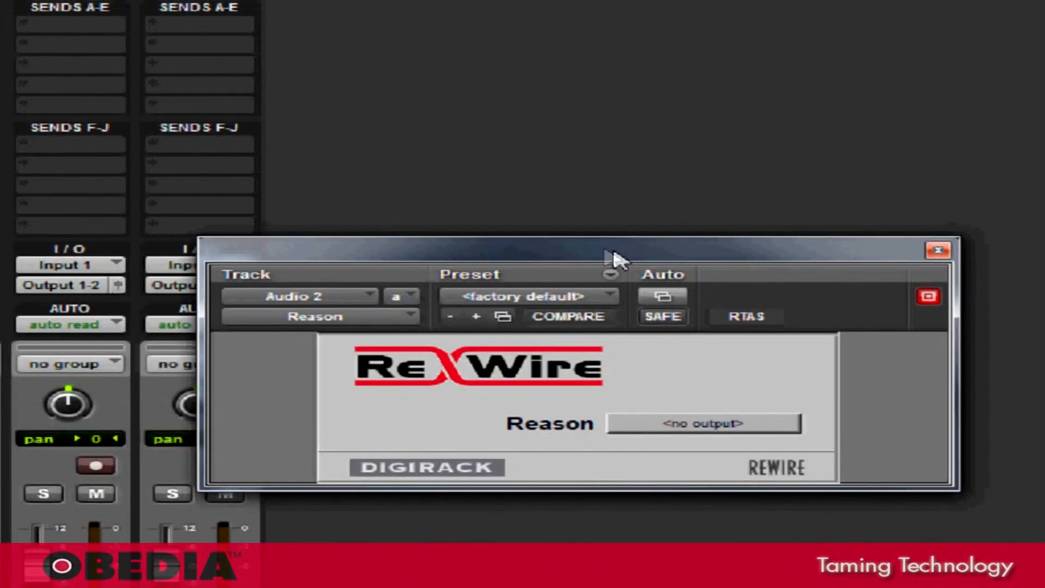
pyautogui.moveTo(580, 268)
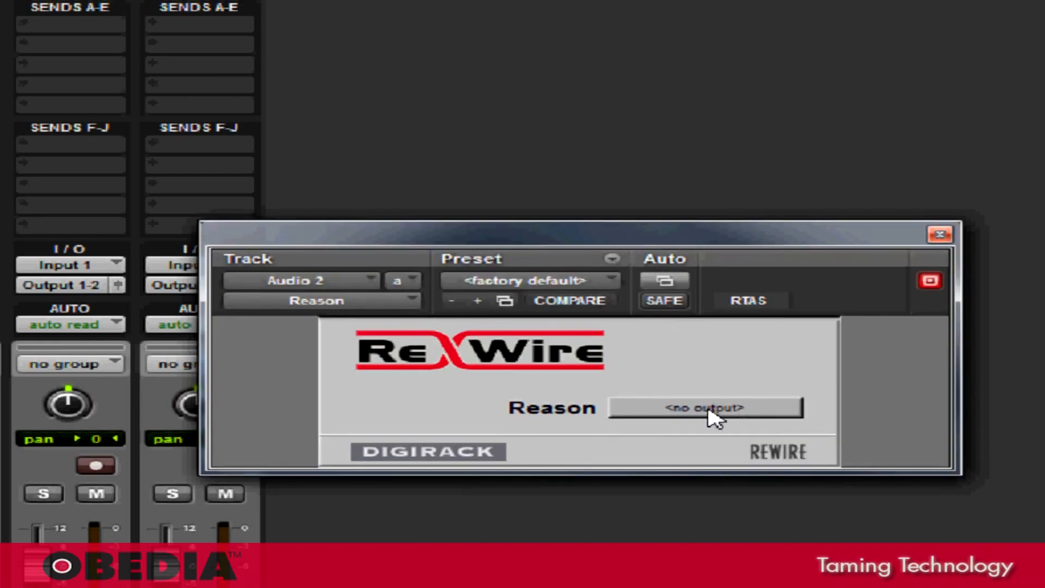
# Set the ReWire input to Reason Channel 3 on Audio 2 and Channel 4 on Audio 3.
pyautogui.click(707, 407)
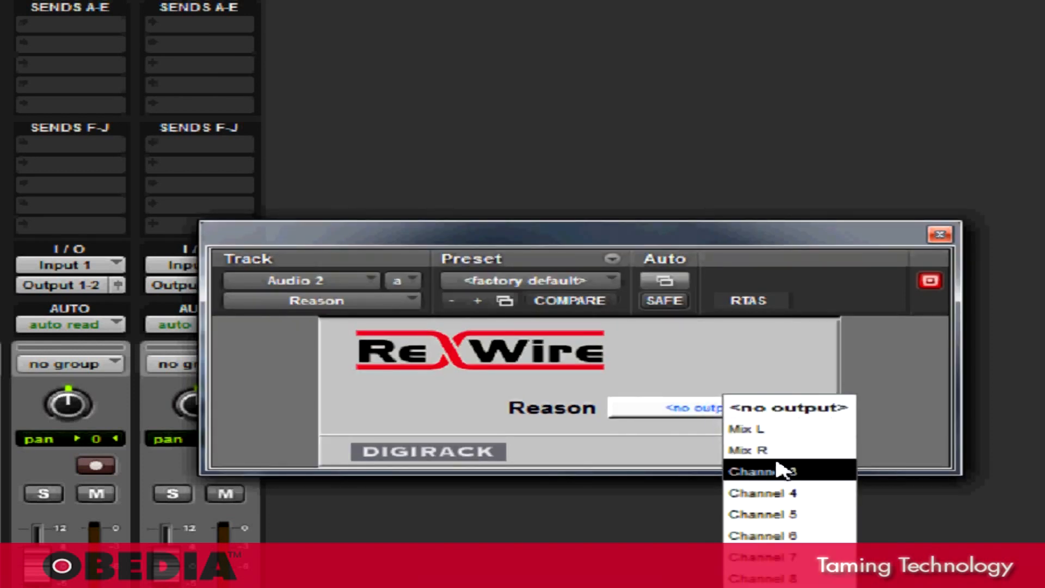
pyautogui.click(763, 470)
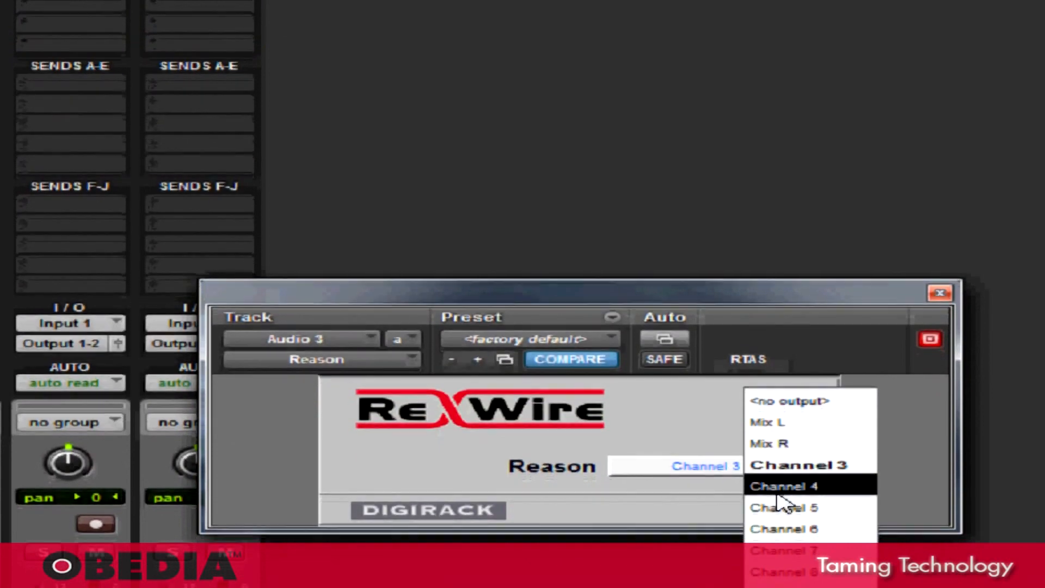
pyautogui.click(787, 486)
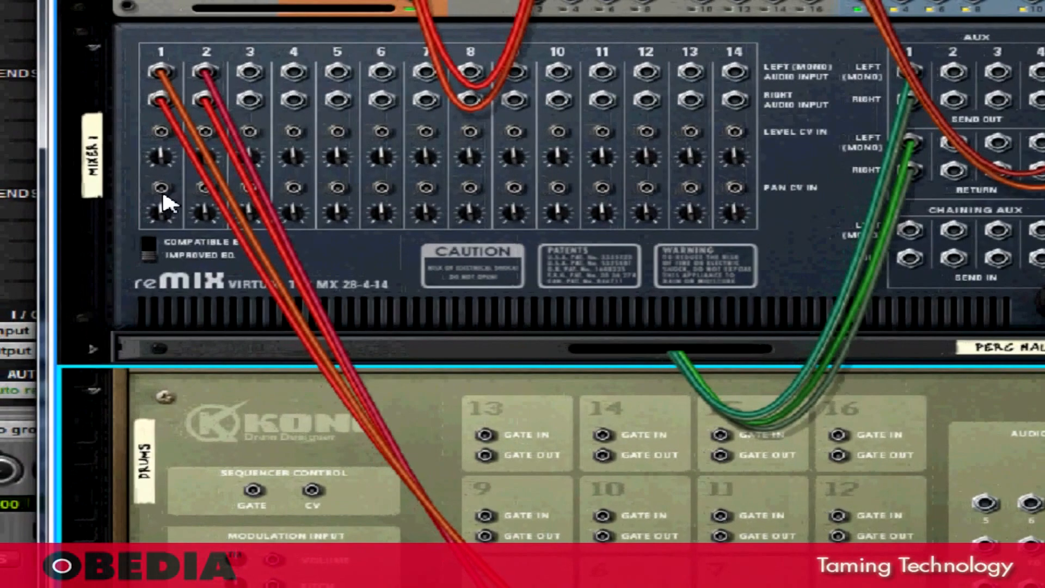
pyautogui.moveTo(163, 201)
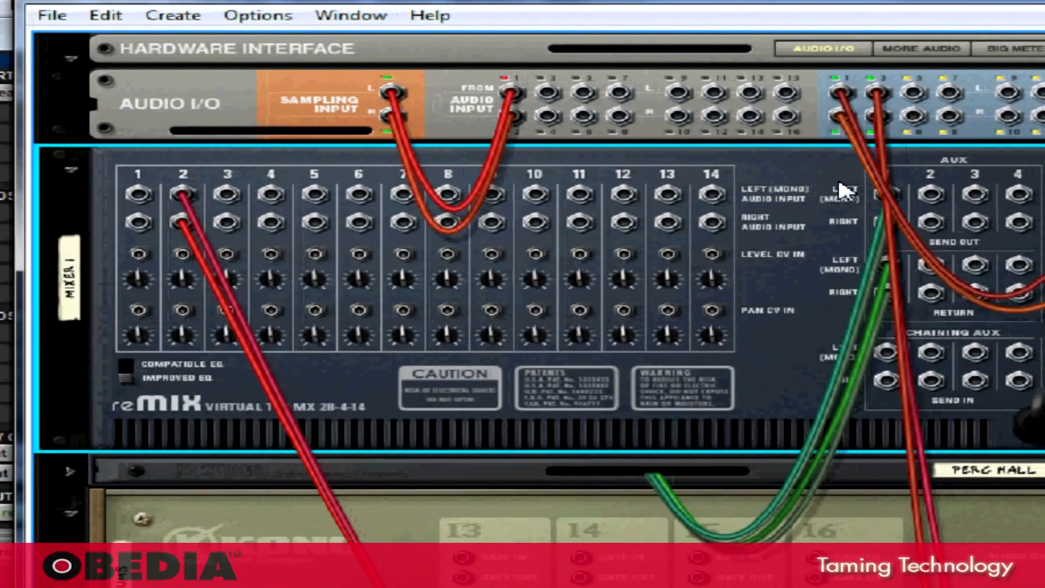
pyautogui.moveTo(743, 296)
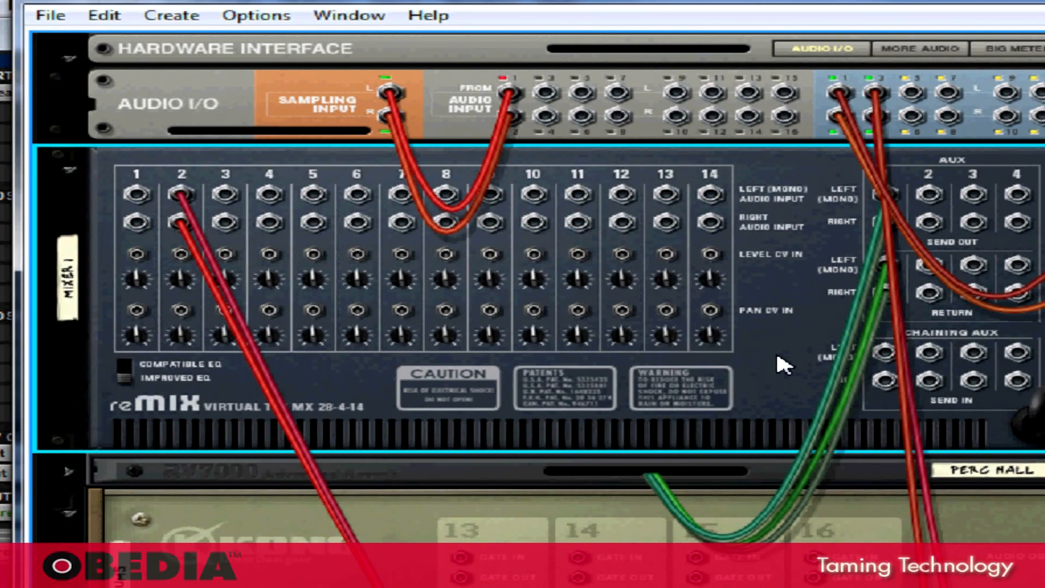
pyautogui.moveTo(815, 122)
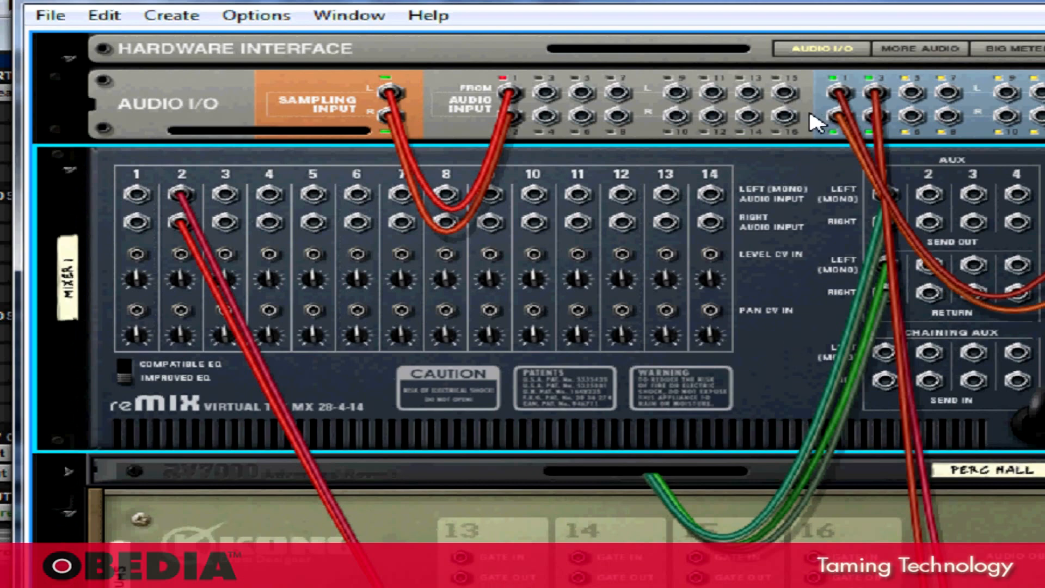
pyautogui.moveTo(804, 312)
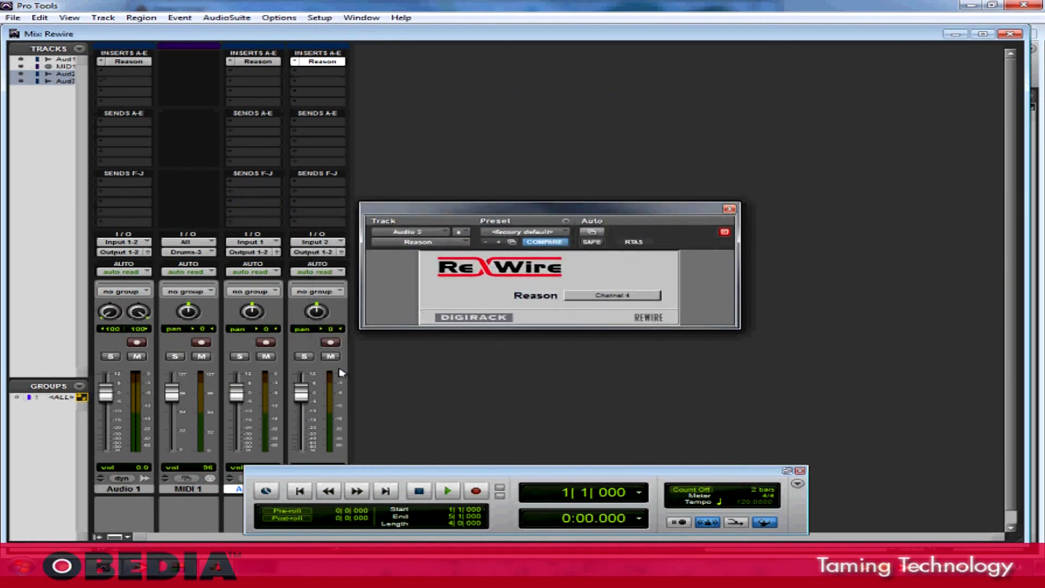
pyautogui.moveTo(426, 520)
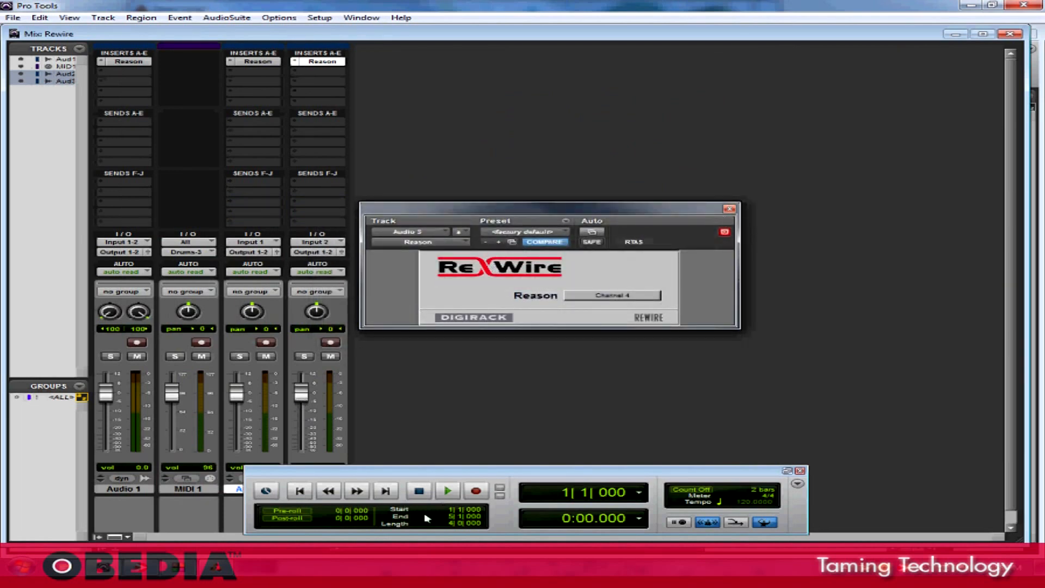
# Check Audio 3's ReWire plug-in window and nudge it aside in the mixer.
pyautogui.click(446, 490)
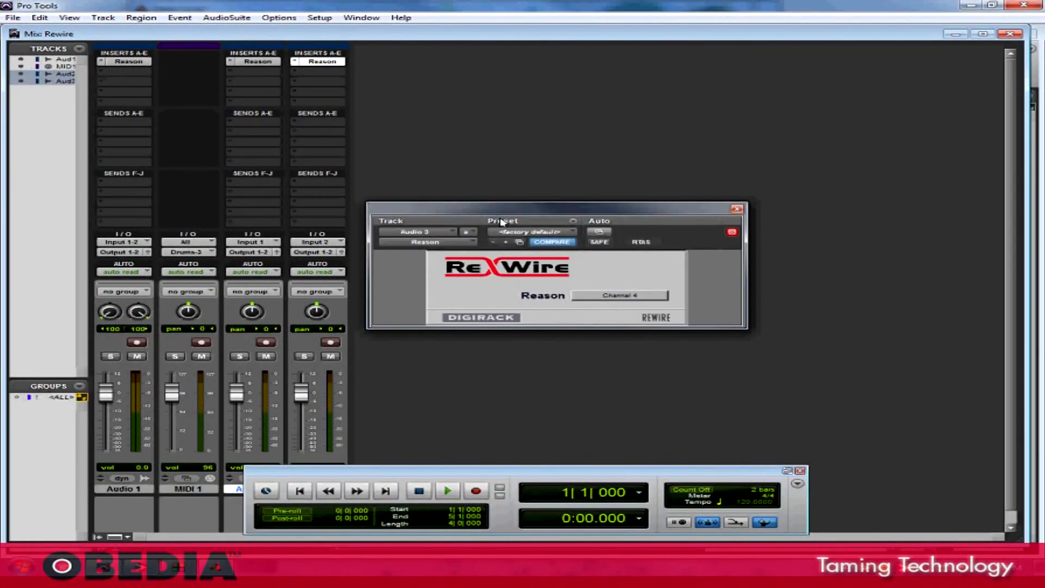
pyautogui.moveTo(461, 181)
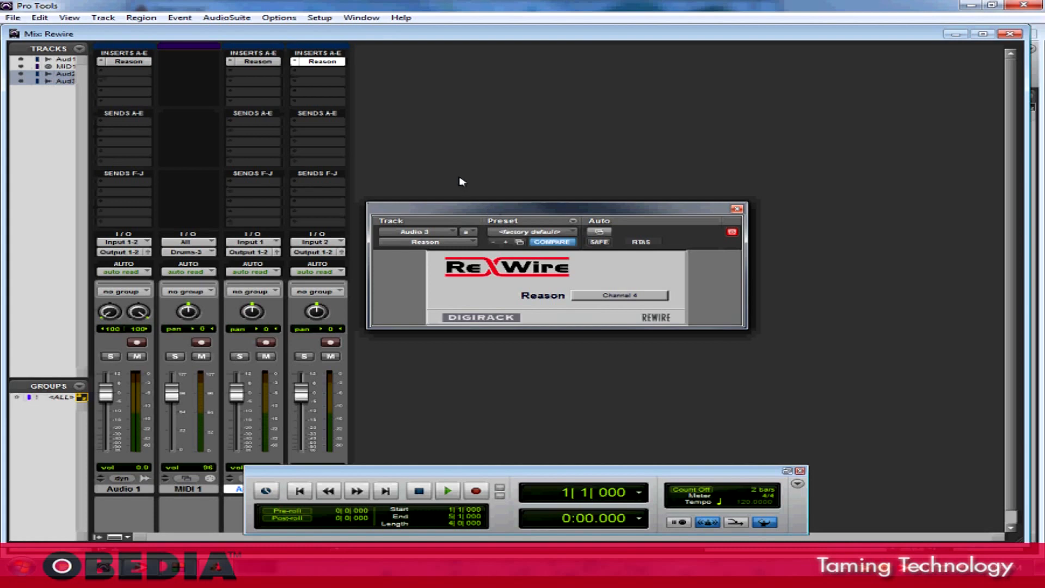
pyautogui.moveTo(442, 208)
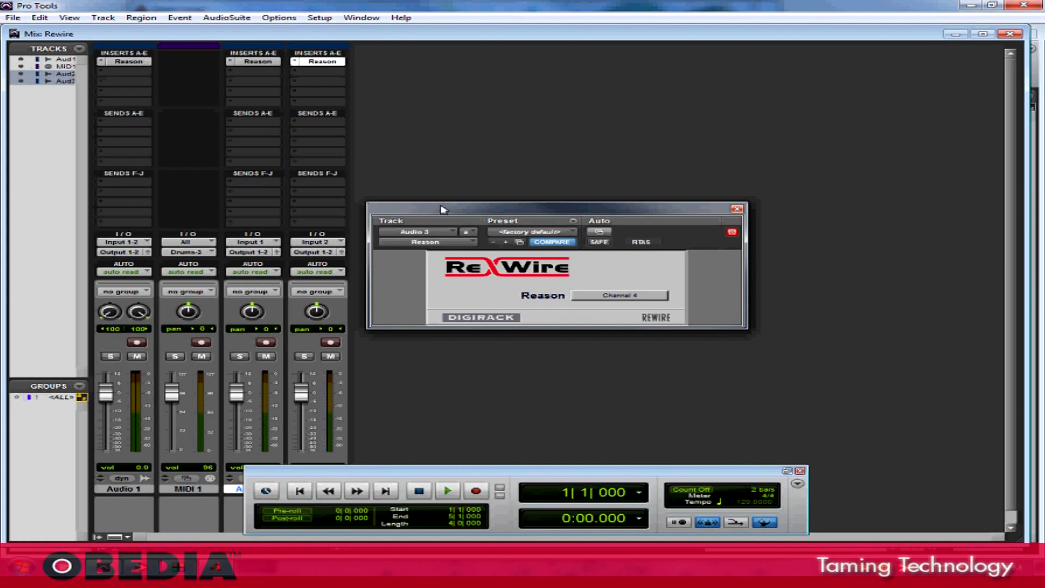
pyautogui.moveTo(440, 209); pyautogui.dragTo(410, 185)
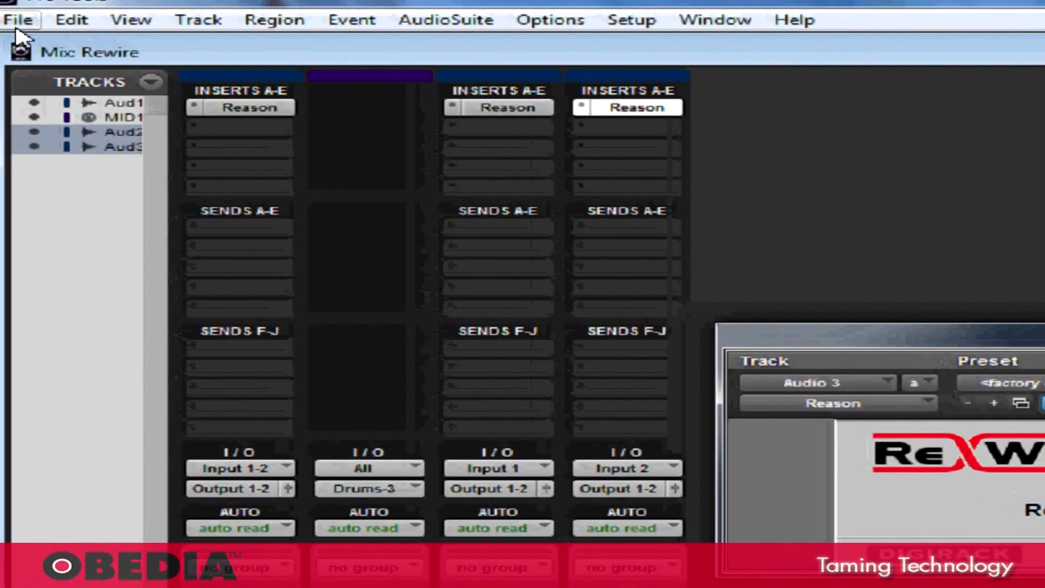
pyautogui.click(20, 20)
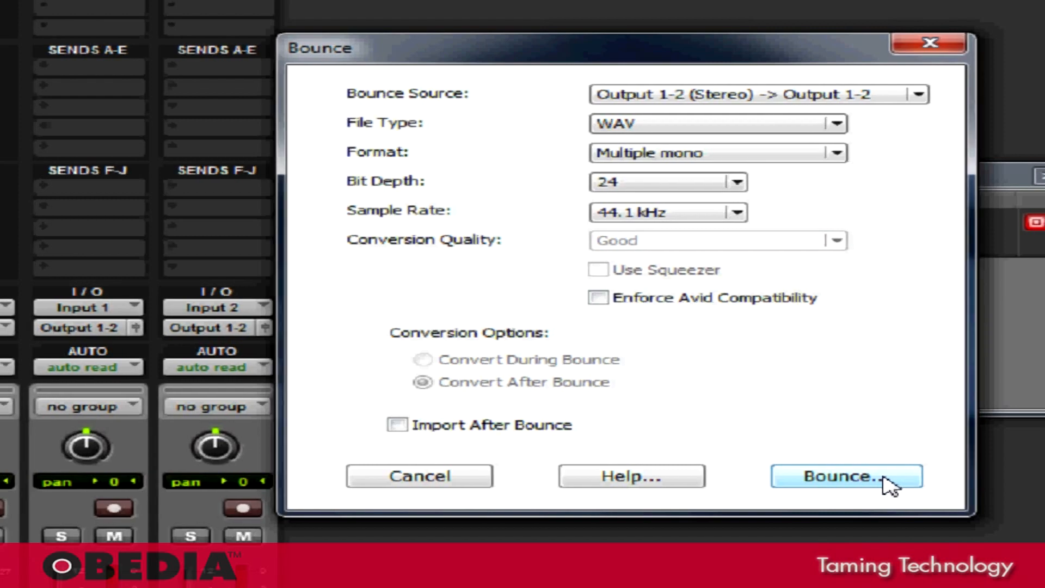
pyautogui.moveTo(872, 431)
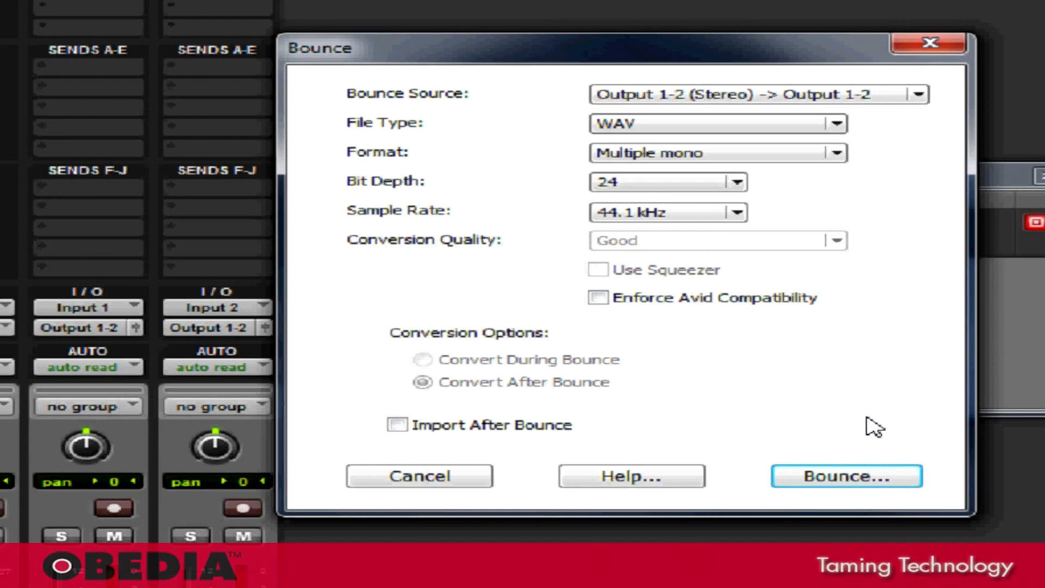
pyautogui.moveTo(836, 401)
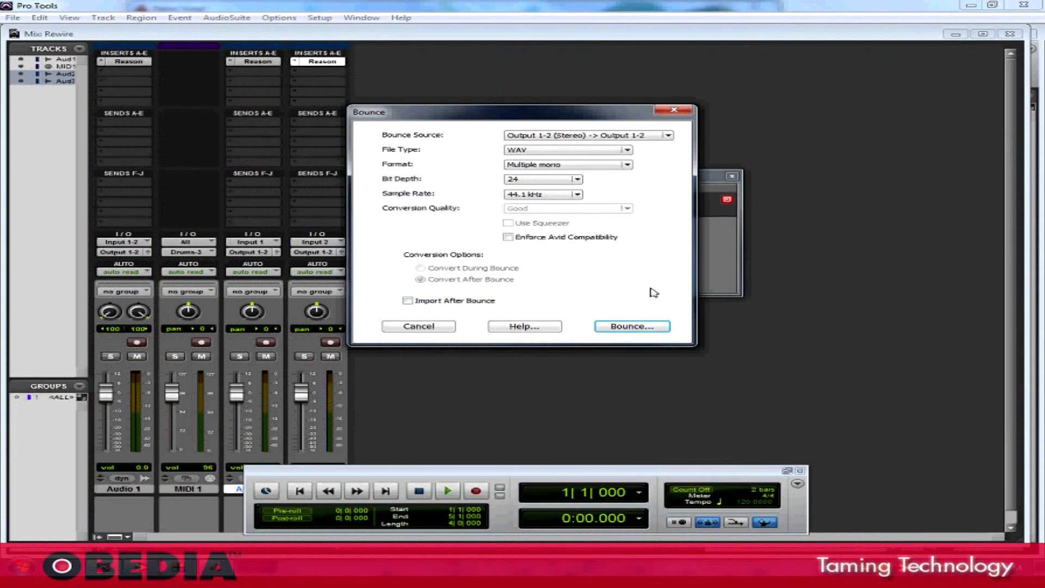
pyautogui.click(418, 326)
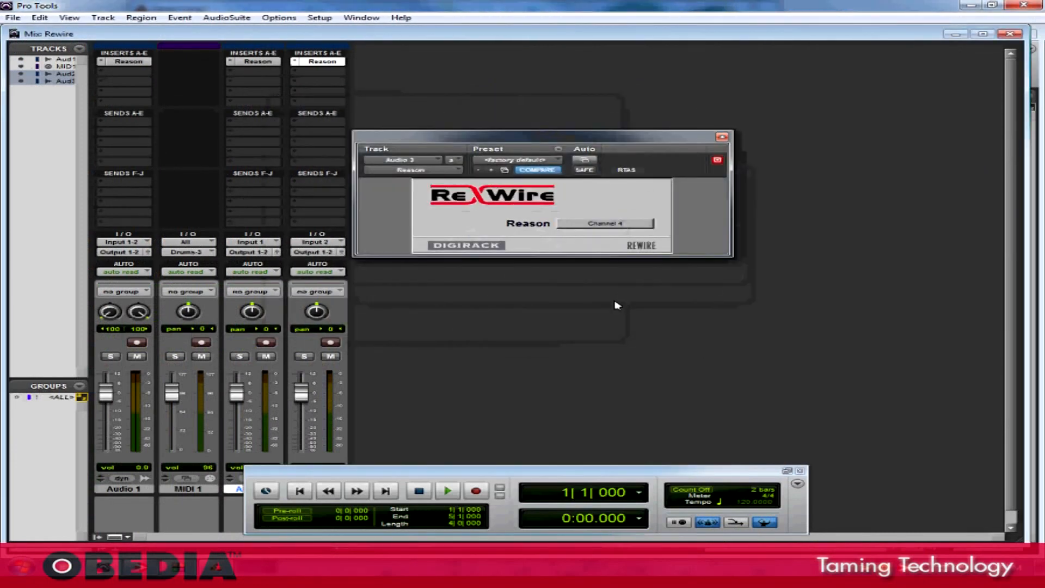